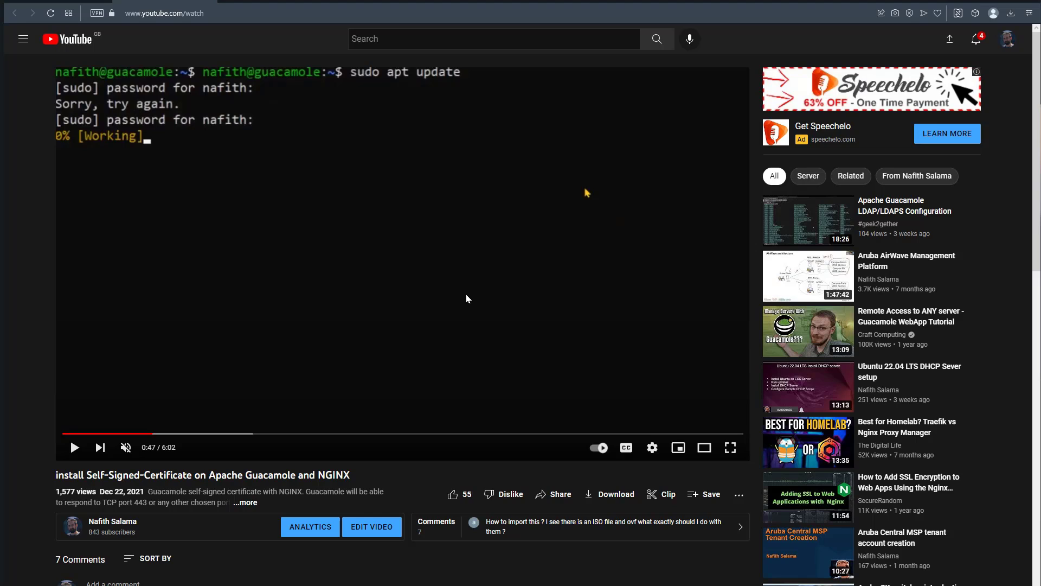
pyautogui.moveTo(228, 528)
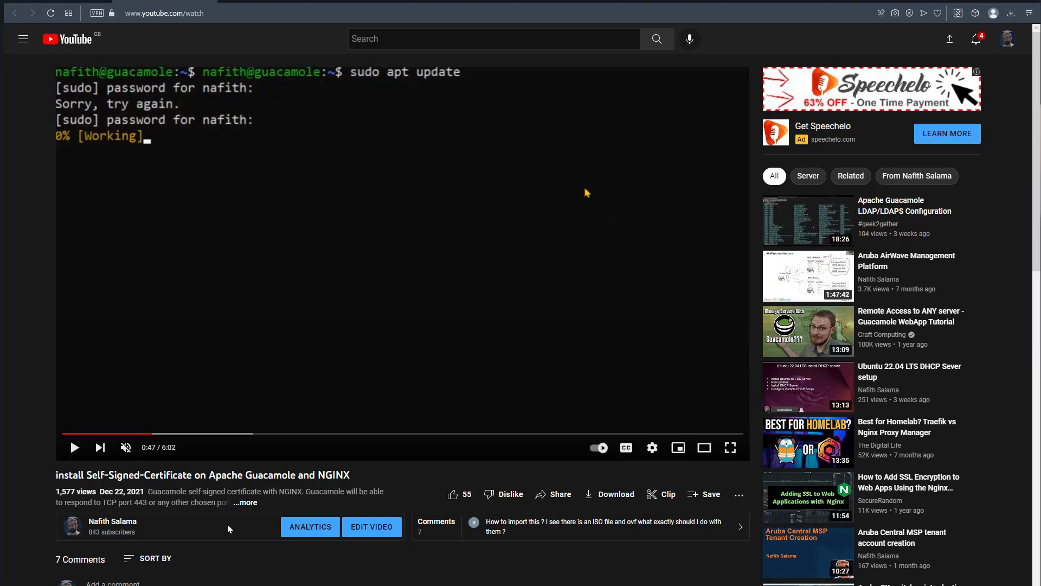
# Step: Expand the video description and follow the Dropbox link for the zipped OVA files
pyautogui.click(244, 503)
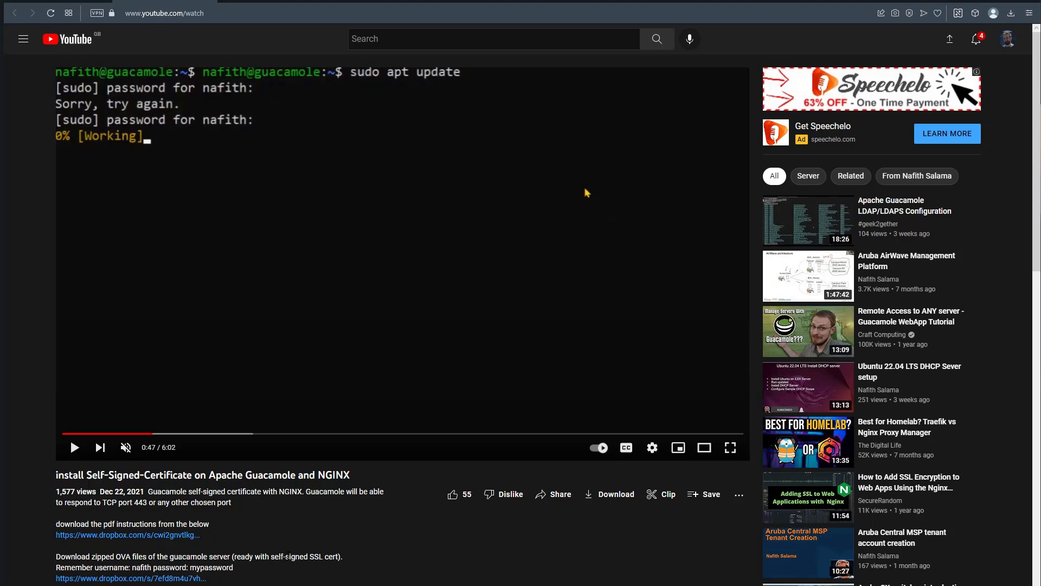
pyautogui.scroll(-3)
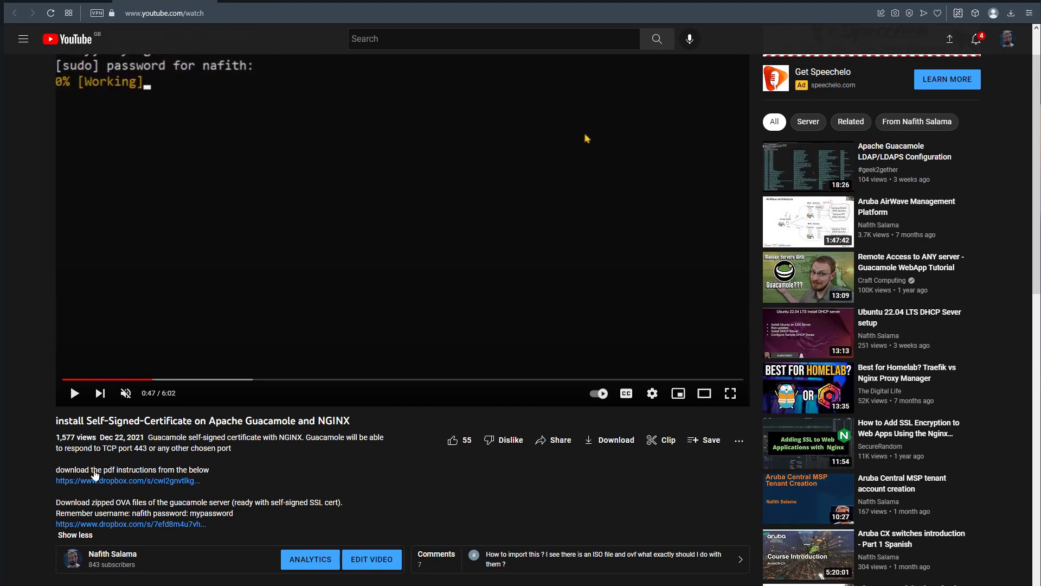
pyautogui.moveTo(348, 267)
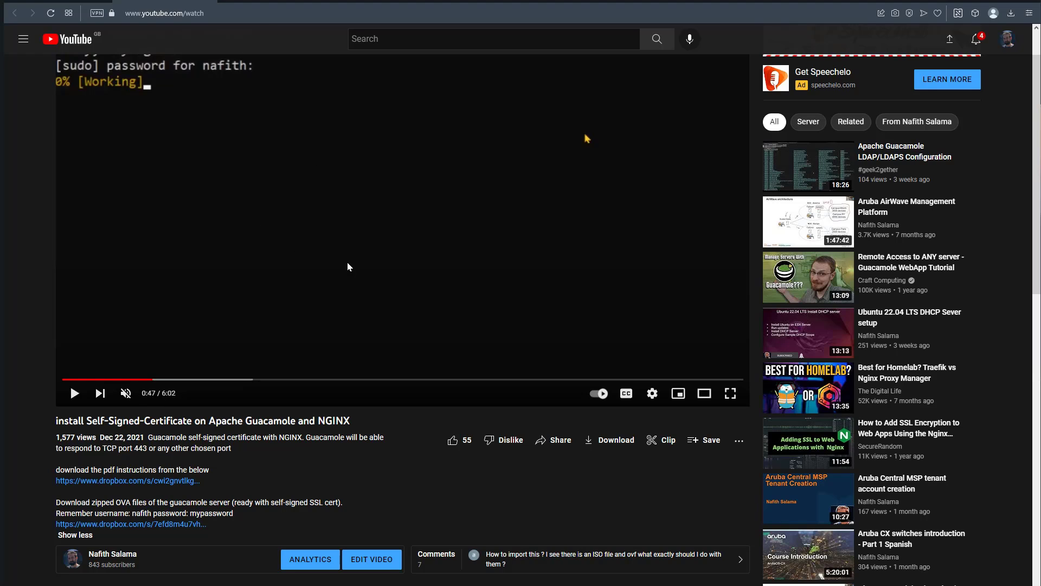
pyautogui.moveTo(84, 511)
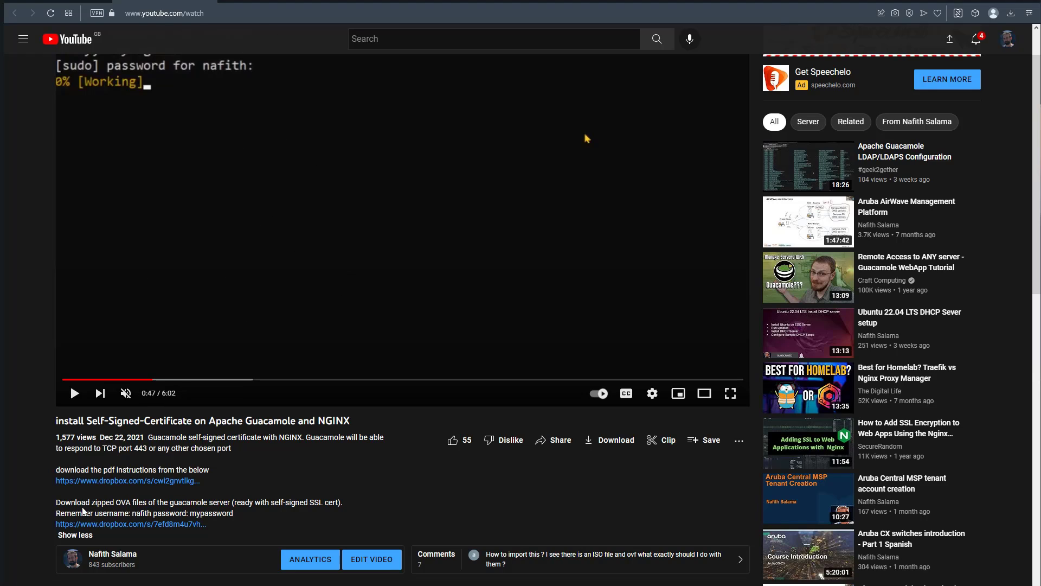
pyautogui.doubleClick(64, 502)
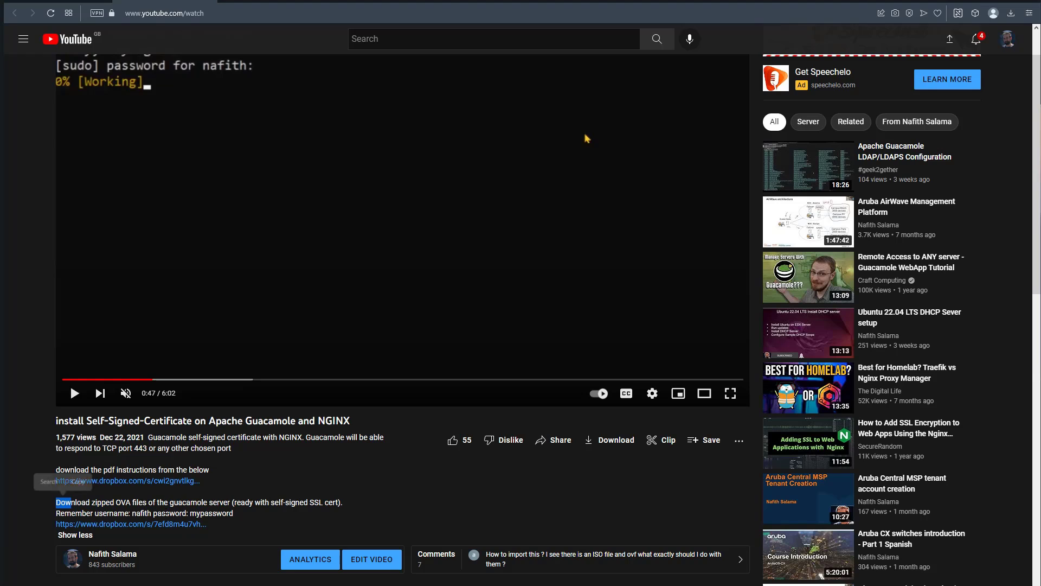
pyautogui.click(131, 523)
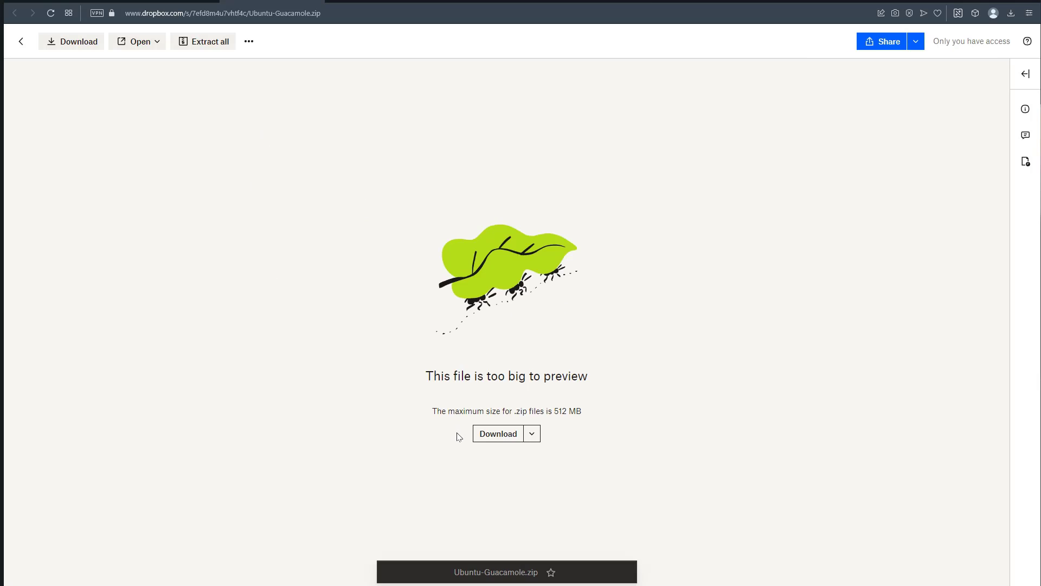
# Step: Start downloading the 8.3 GB Ubuntu-Guacamole.zip archive from Dropbox
pyautogui.click(496, 433)
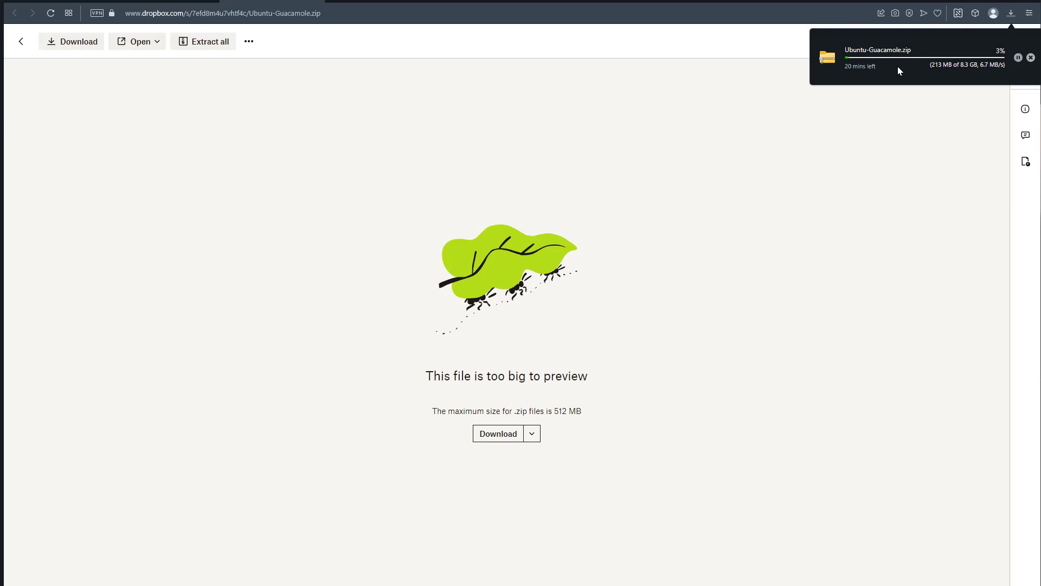
pyautogui.moveTo(881, 88)
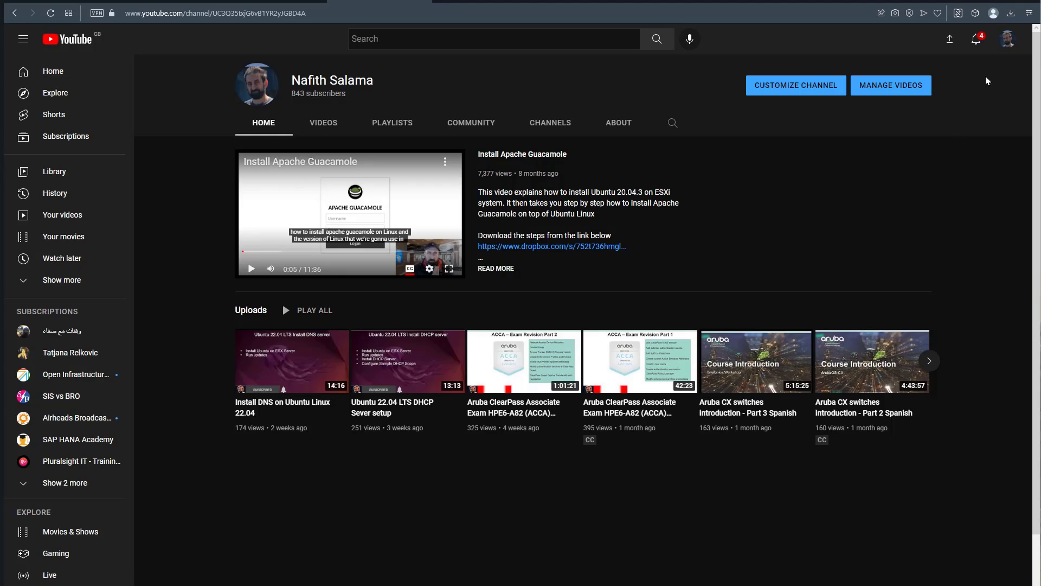
# Step: Extract Ubuntu-Guacamole.zip into the Ubuntu-Guacamole folder in Downloads
pyautogui.click(1011, 13)
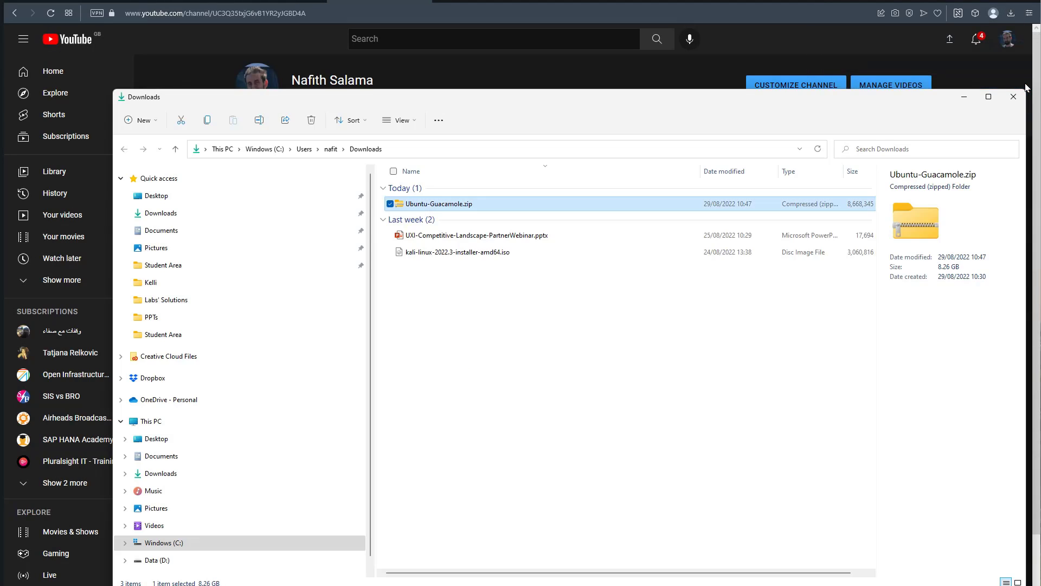
pyautogui.rightClick(436, 204)
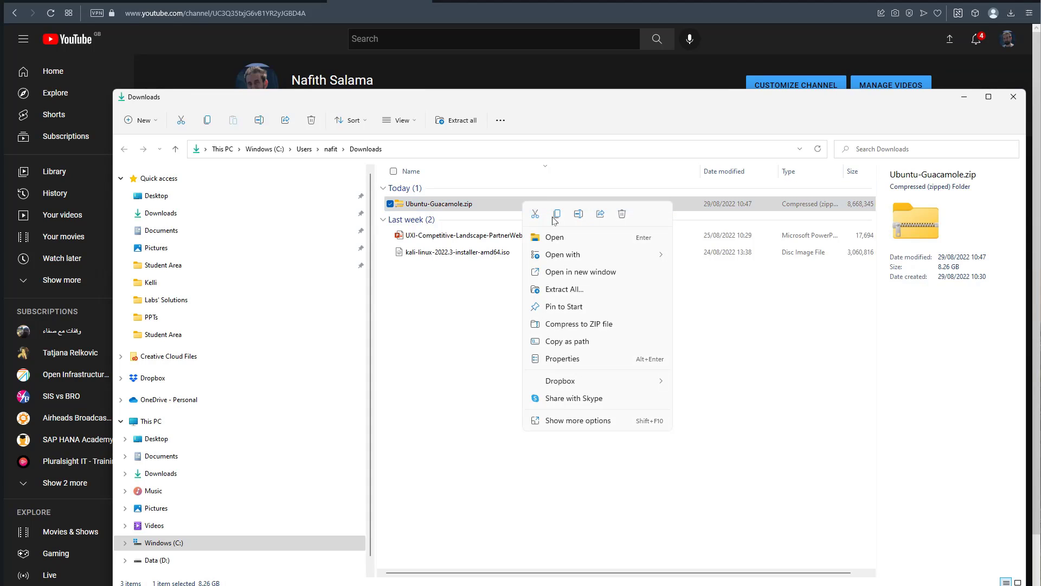
pyautogui.click(563, 289)
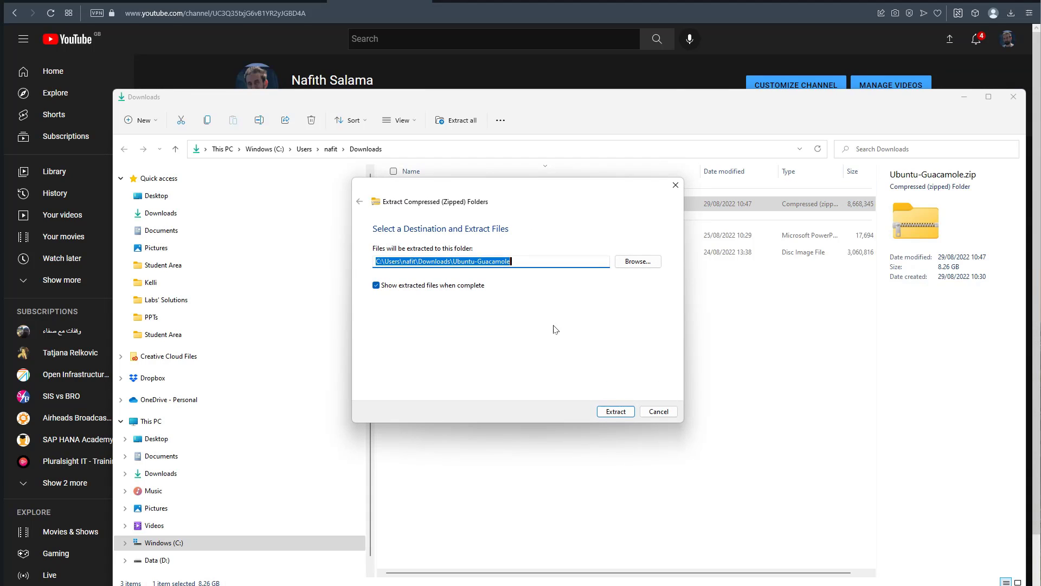
pyautogui.click(615, 411)
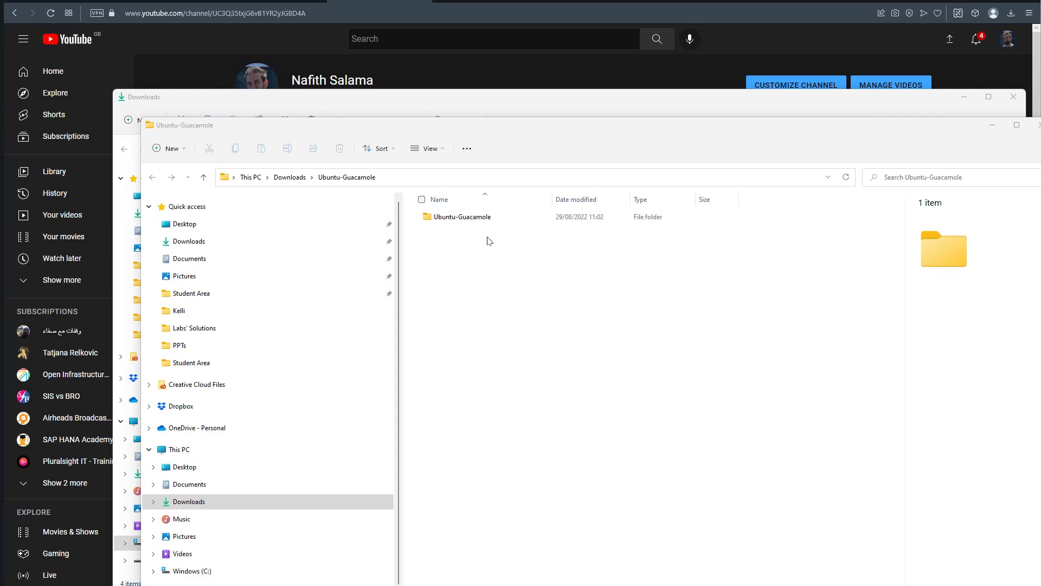
# Step: Browse into the extracted folder holding the OVF, VMDK, ISO and NVRAM files
pyautogui.doubleClick(461, 217)
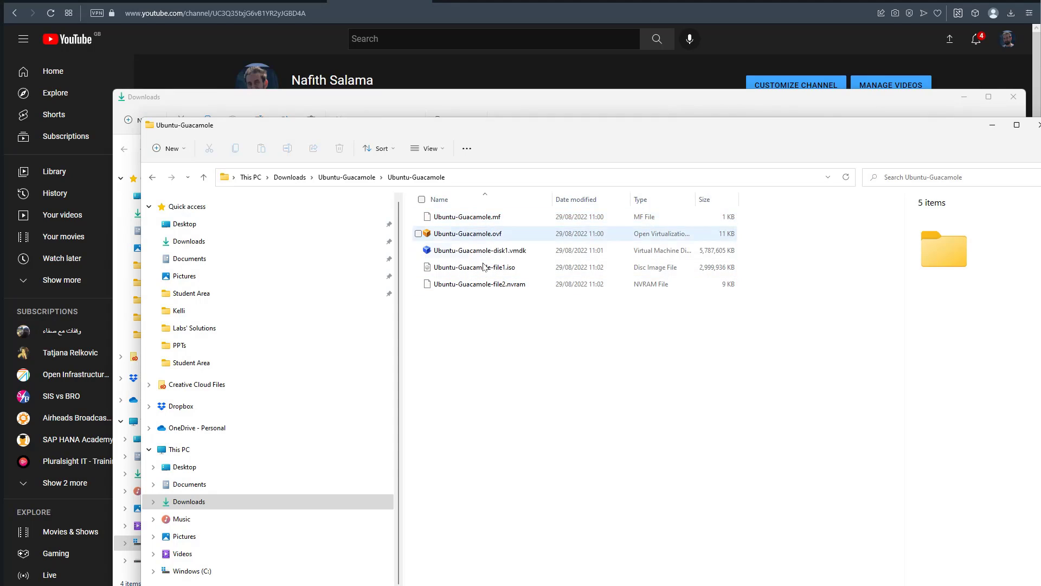
pyautogui.click(504, 312)
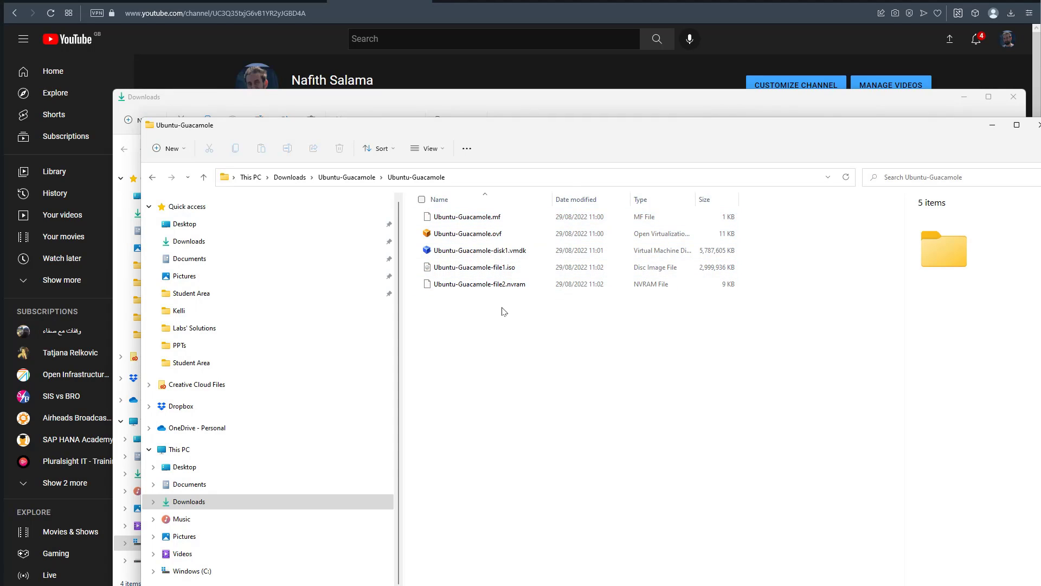
pyautogui.moveTo(502, 312)
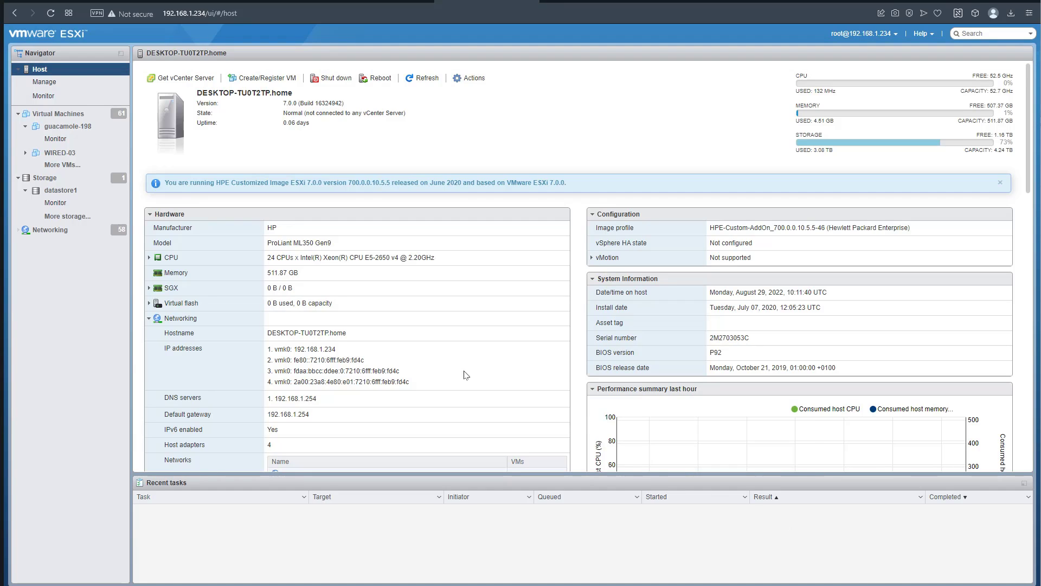
# Step: Start a new VM deployment from OVF or OVA files via Create / Register VM
pyautogui.click(58, 113)
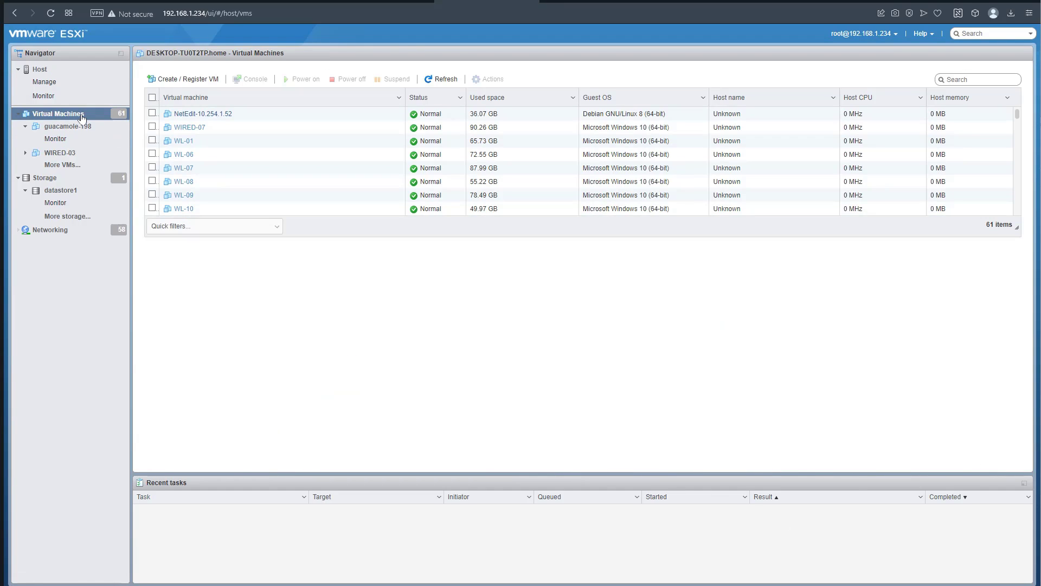
pyautogui.click(188, 78)
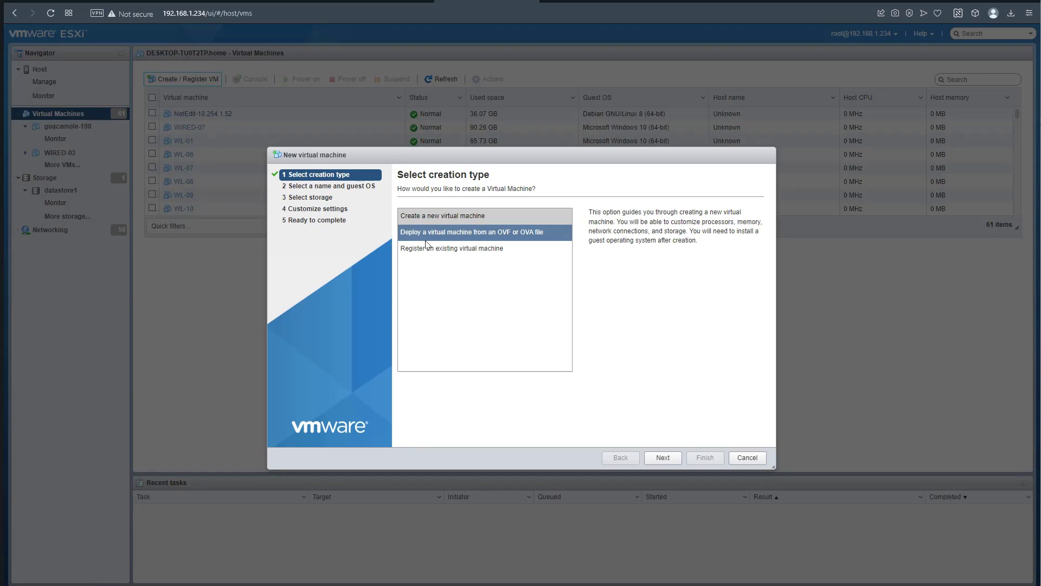
pyautogui.click(484, 232)
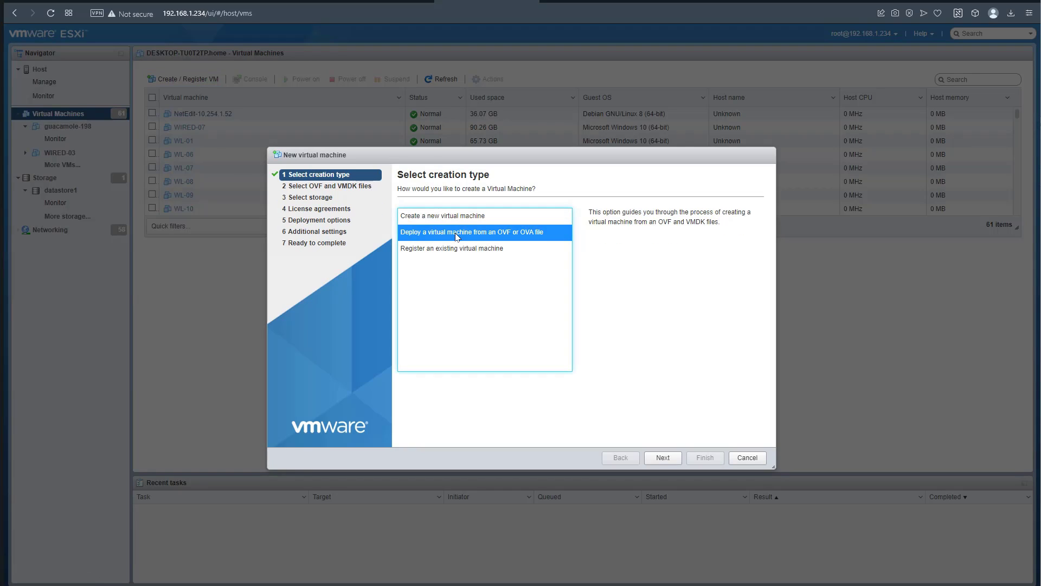
pyautogui.click(662, 457)
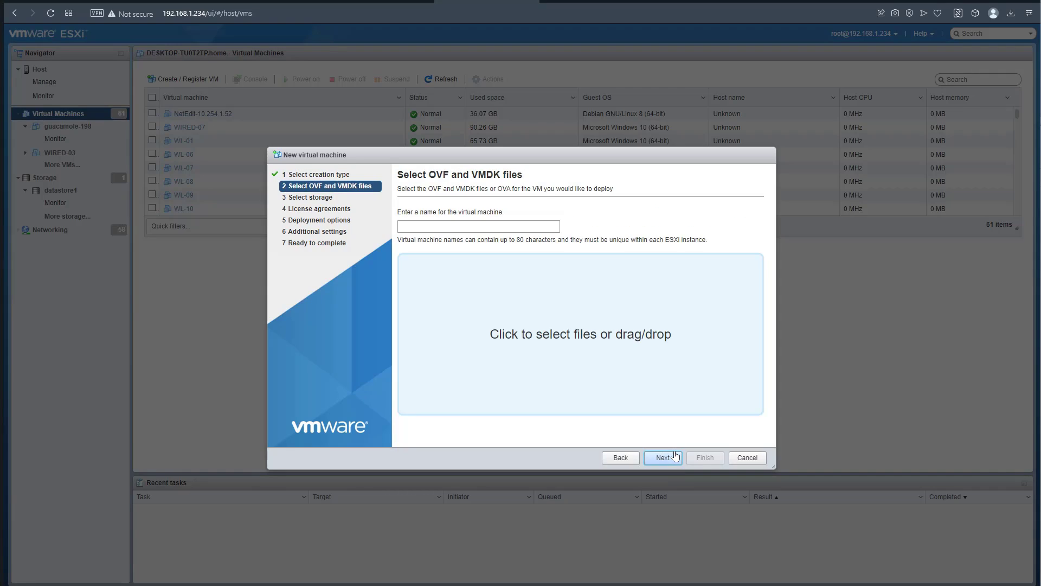
# Step: Name the new virtual machine Test_NGNIX
pyautogui.click(478, 225)
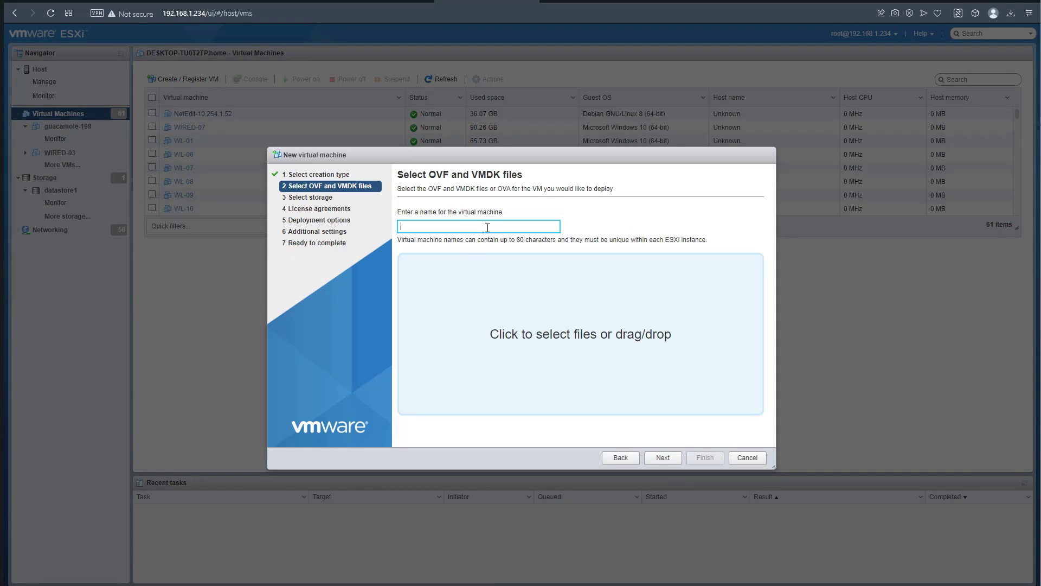
pyautogui.write('Te')
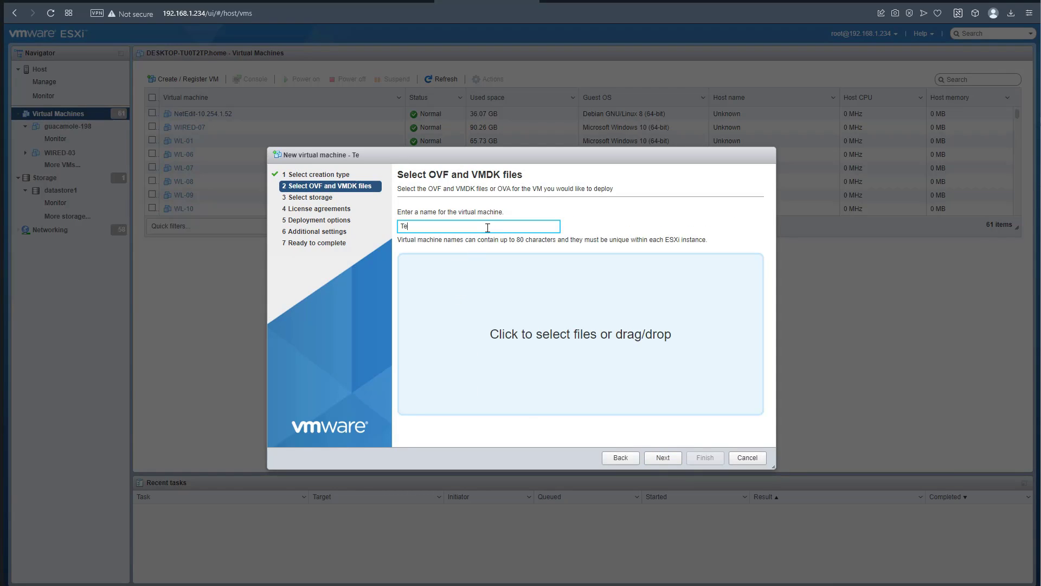
pyautogui.write('st_')
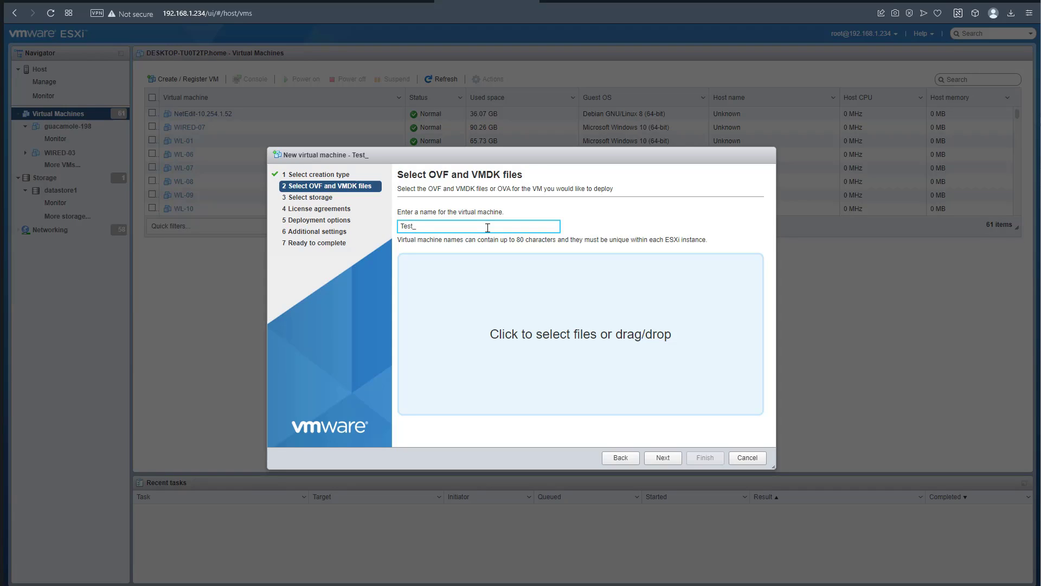
pyautogui.write('NGN')
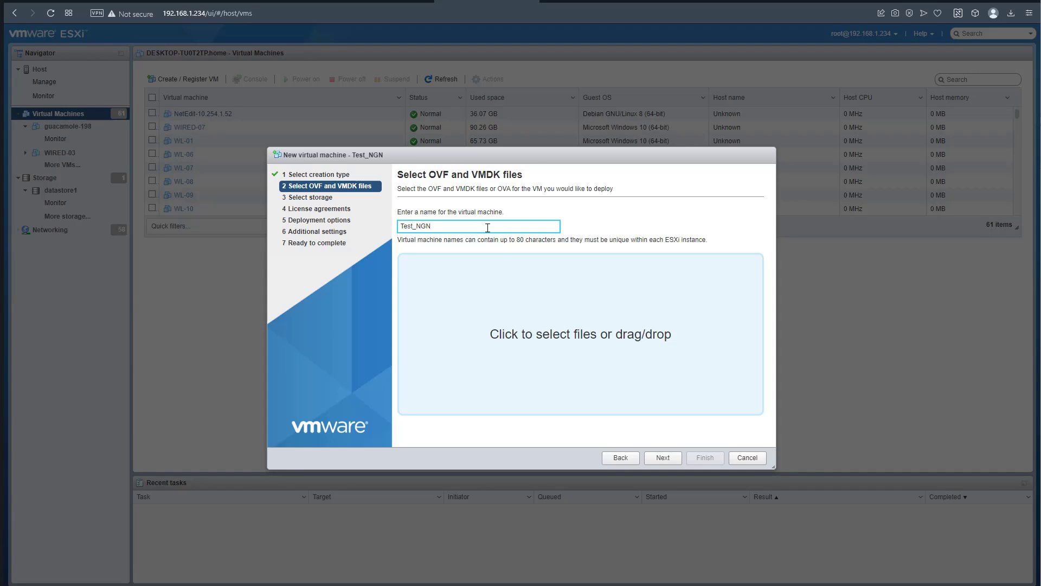
pyautogui.write('IX')
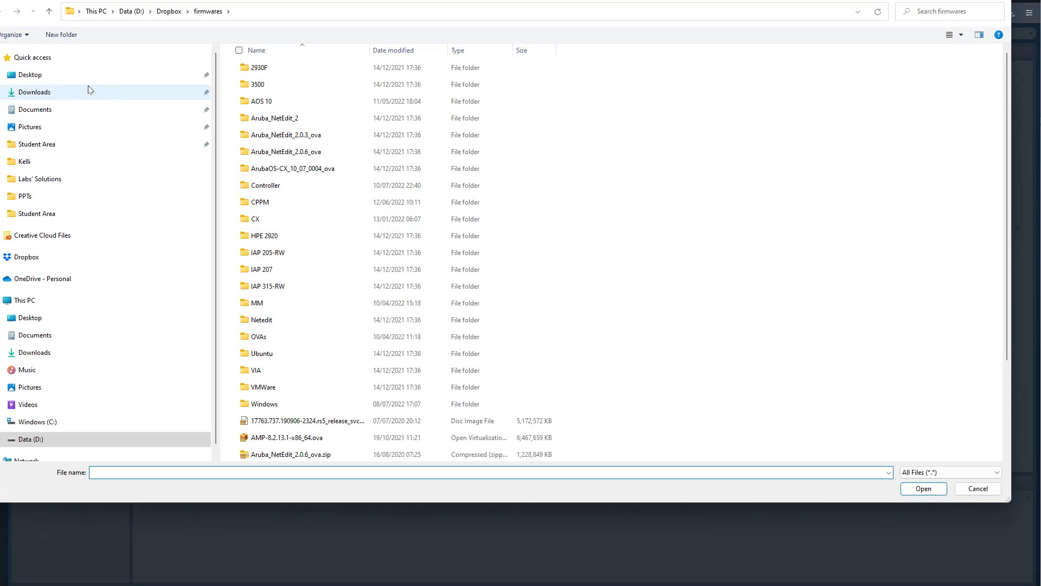
# Step: Select the five Ubuntu-Guacamole appliance files from Downloads for upload
pyautogui.click(35, 91)
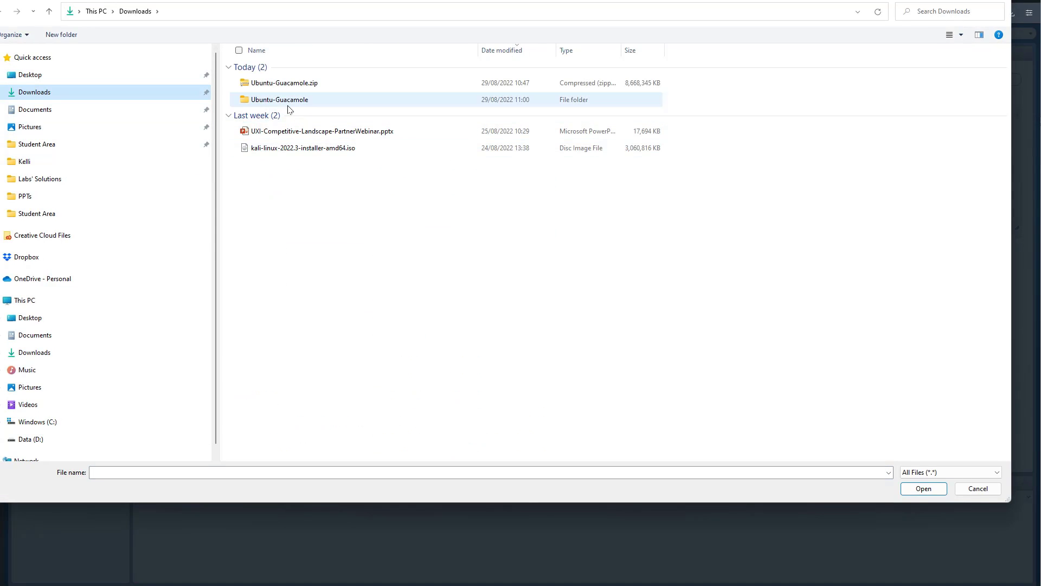
pyautogui.doubleClick(279, 99)
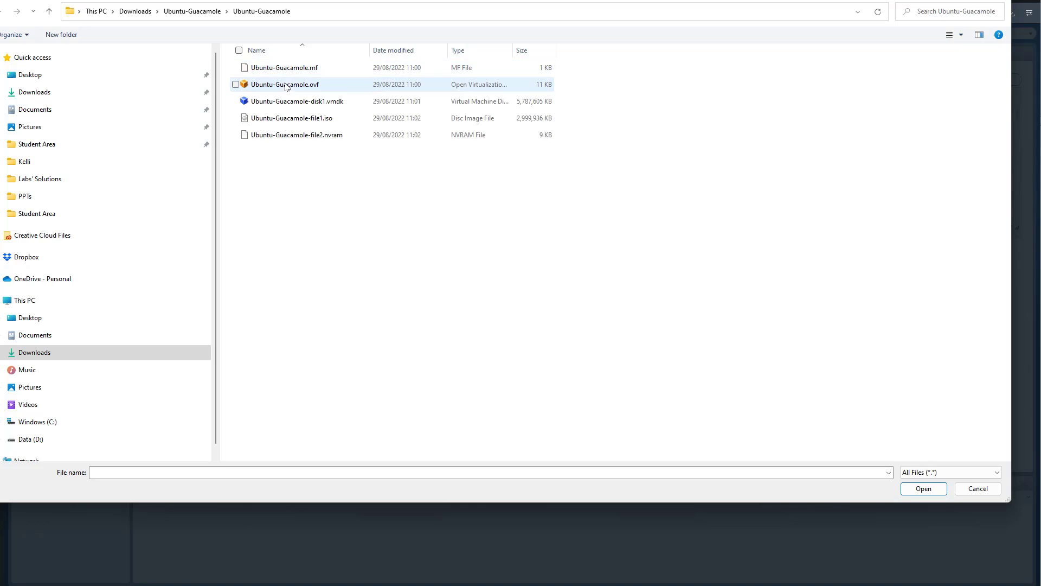
pyautogui.click(283, 67)
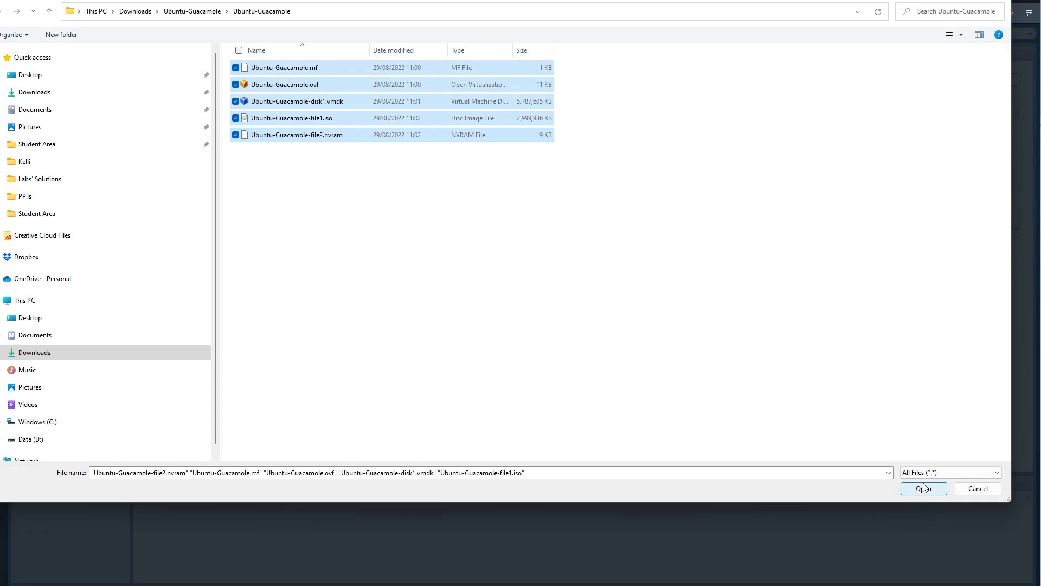
pyautogui.click(923, 488)
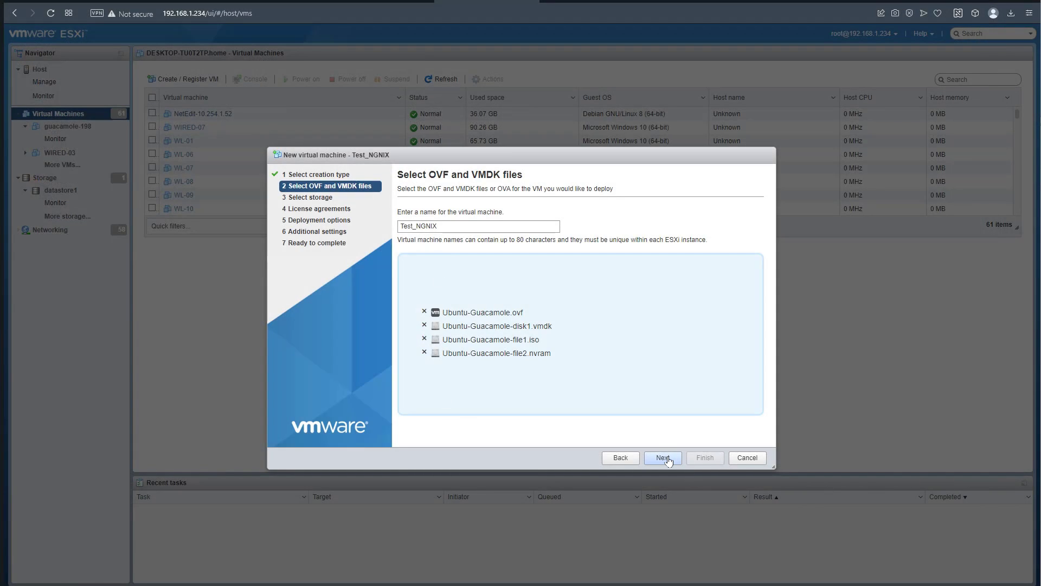
# Step: Accept the remaining wizard pages and finish deploying Test_NGNIX on datastore1
pyautogui.click(662, 457)
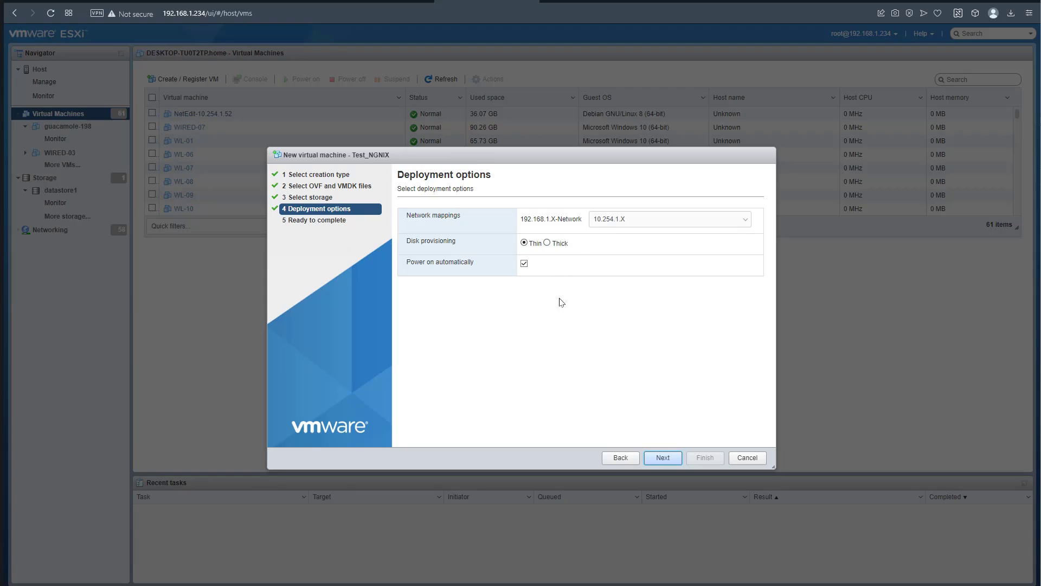
pyautogui.moveTo(628, 452)
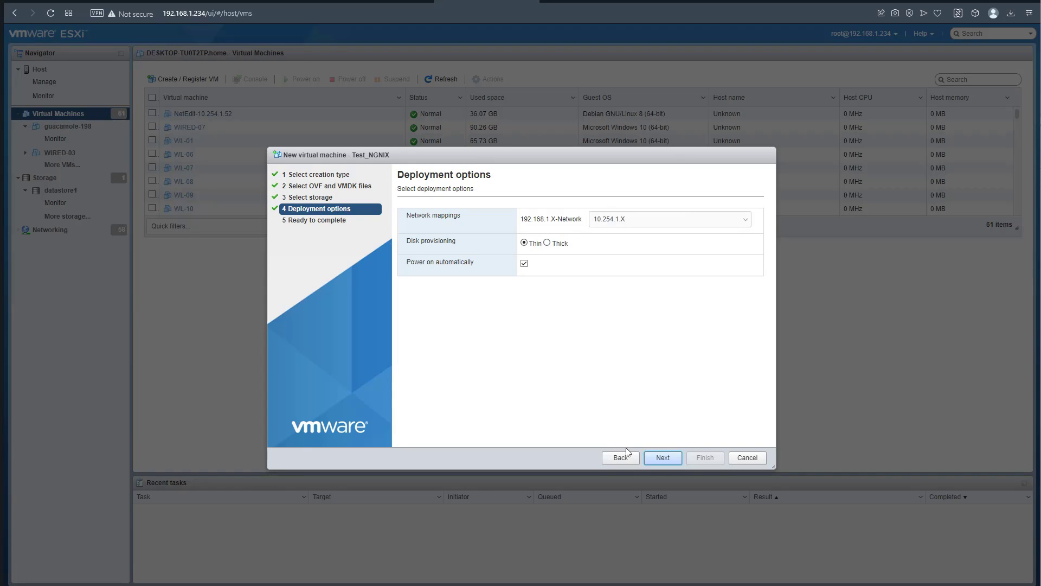
pyautogui.click(661, 458)
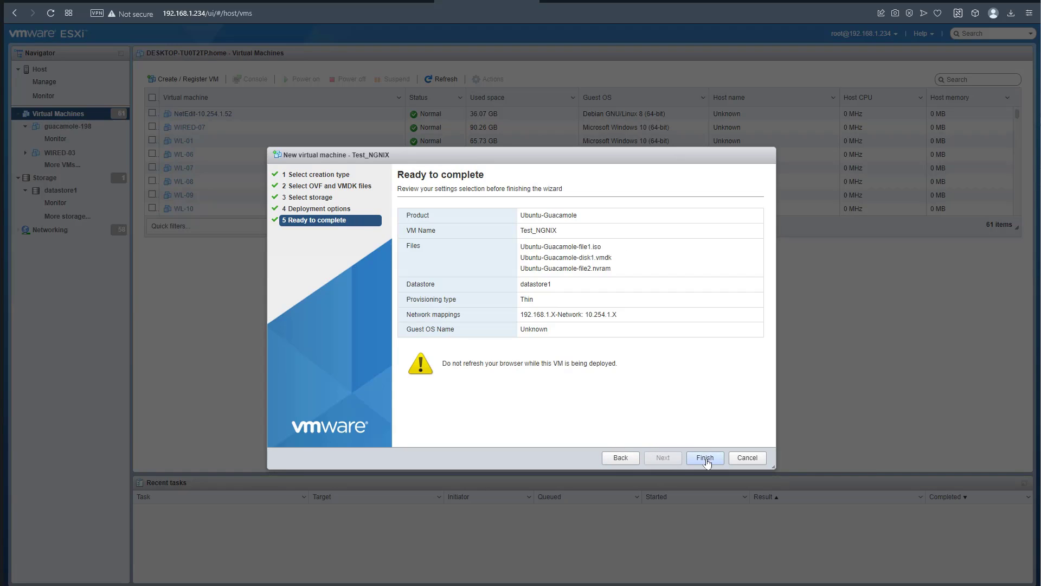
pyautogui.click(704, 457)
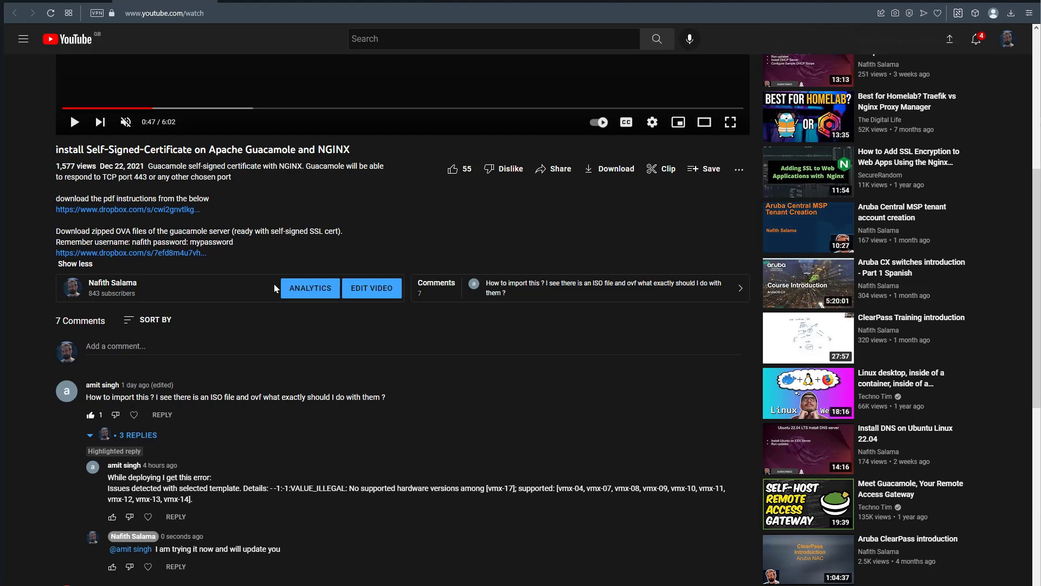
pyautogui.moveTo(236, 245)
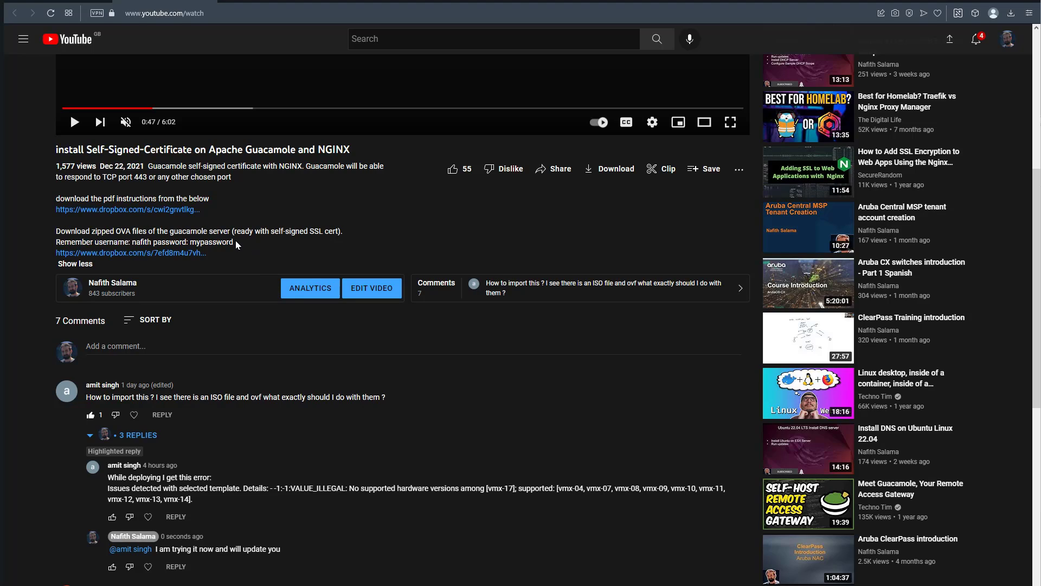
# Step: Highlight the viewer comment about the deployment hardware-version error
pyautogui.moveTo(95, 242); pyautogui.dragTo(233, 241)
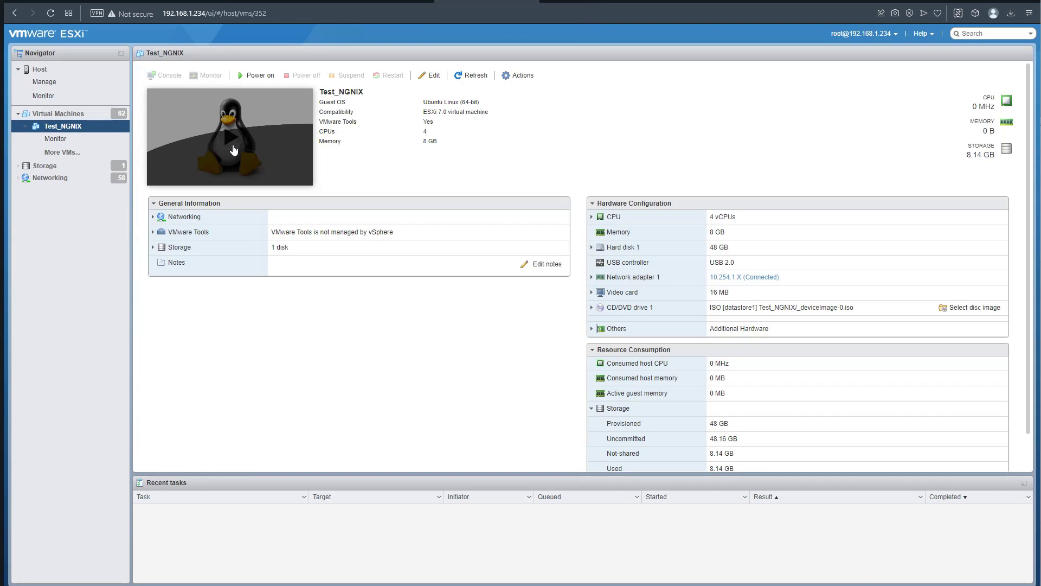
# Step: Power on Test_NGNIX and bring up its browser console
pyautogui.click(259, 75)
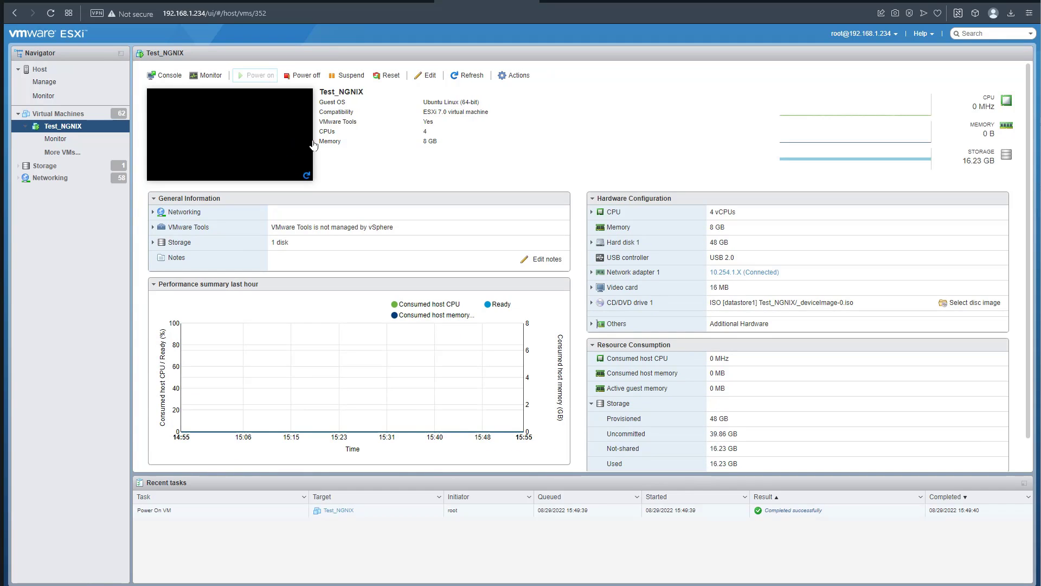
pyautogui.moveTo(289, 145)
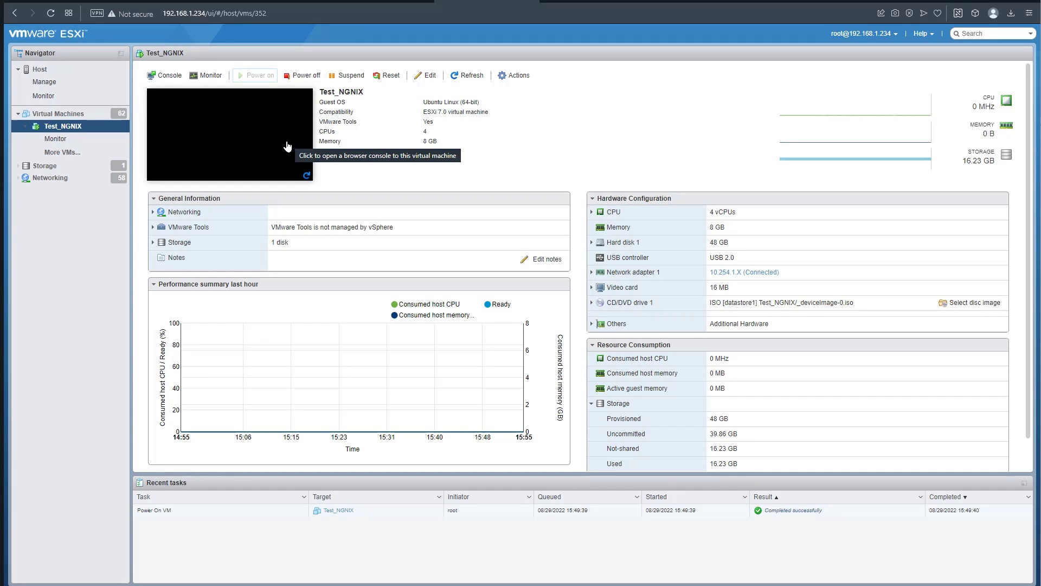
pyautogui.click(228, 132)
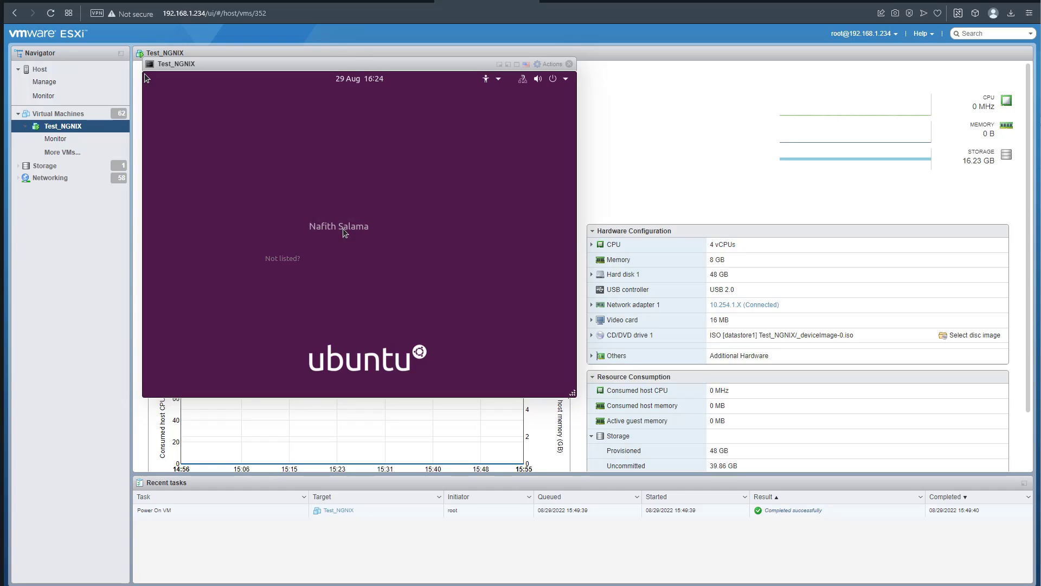
# Step: Choose the user account on Test_NGNIX's Ubuntu login screen
pyautogui.click(339, 226)
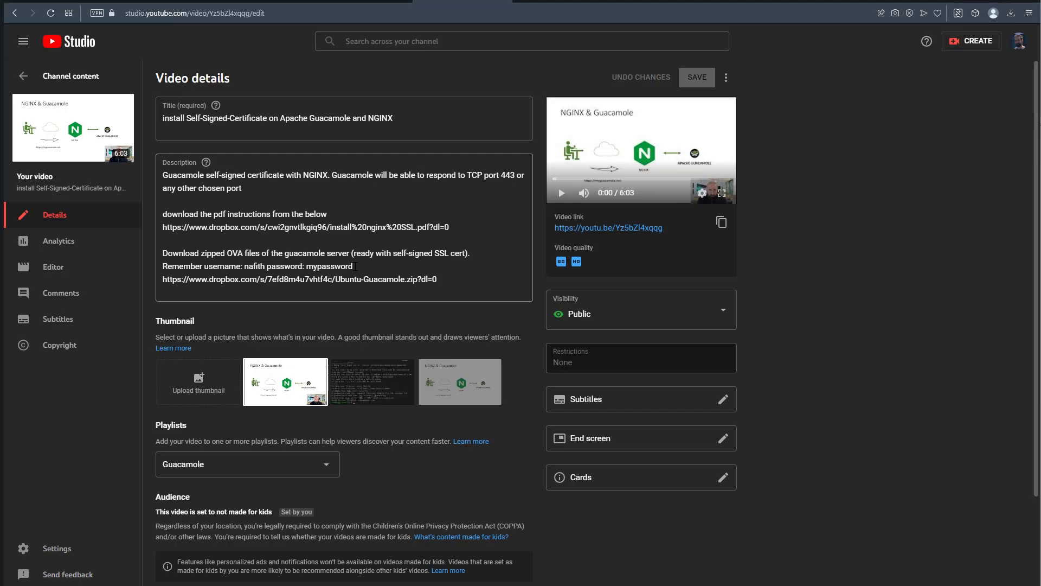
# Step: Select the appliance password noted in the YouTube Studio video description
pyautogui.doubleClick(328, 267)
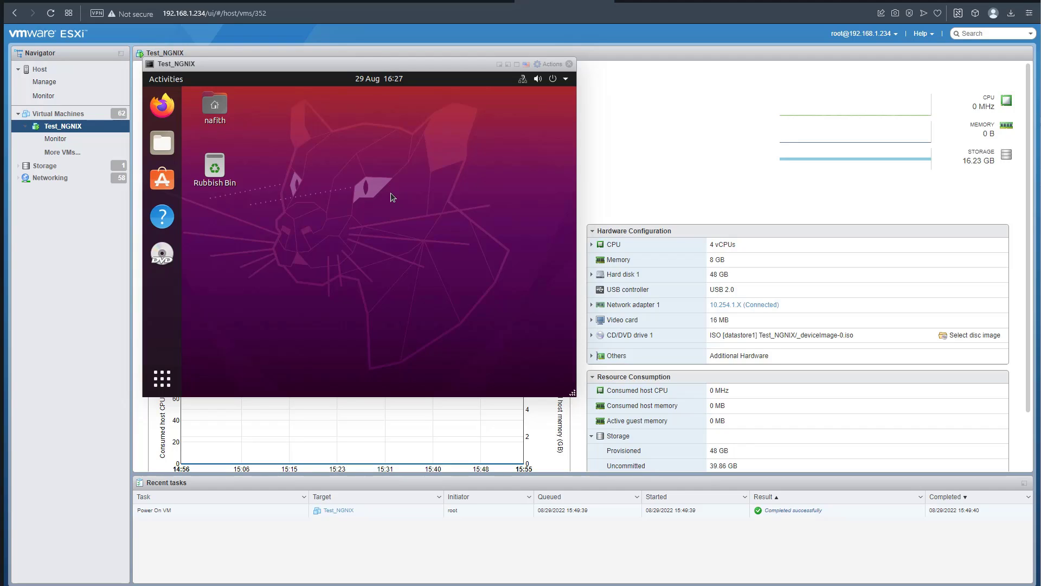
pyautogui.moveTo(149, 289)
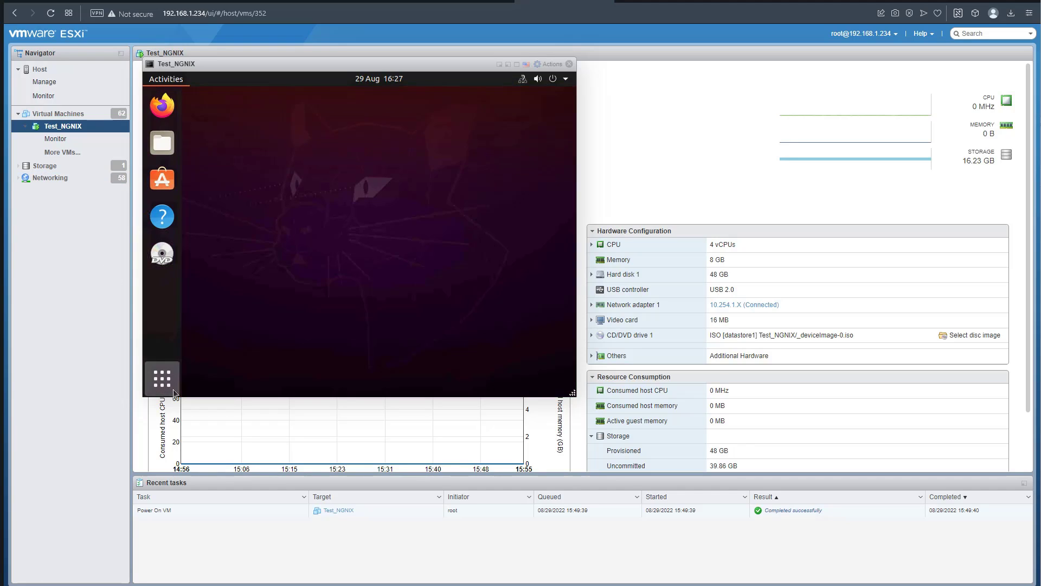
# Step: Launch Terminal in the guest and run 'ip a' to show address 192.168.1.200
pyautogui.click(162, 379)
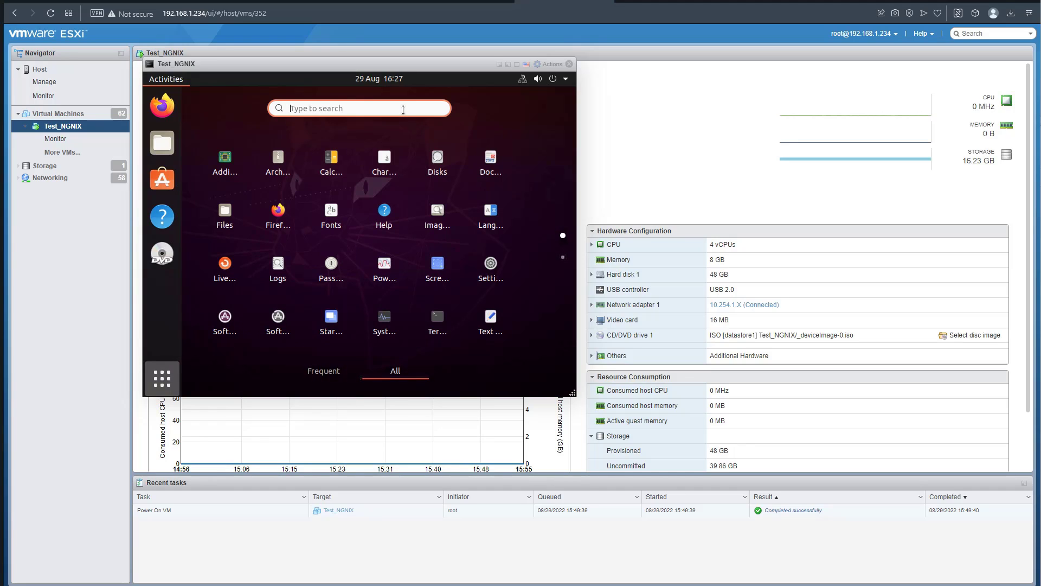
pyautogui.write('term')
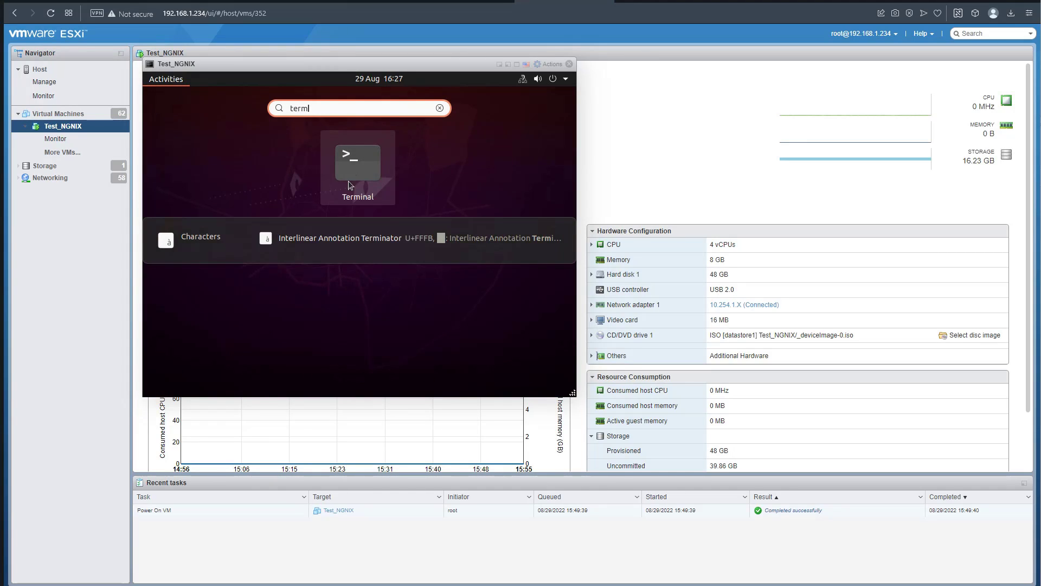
pyautogui.click(357, 164)
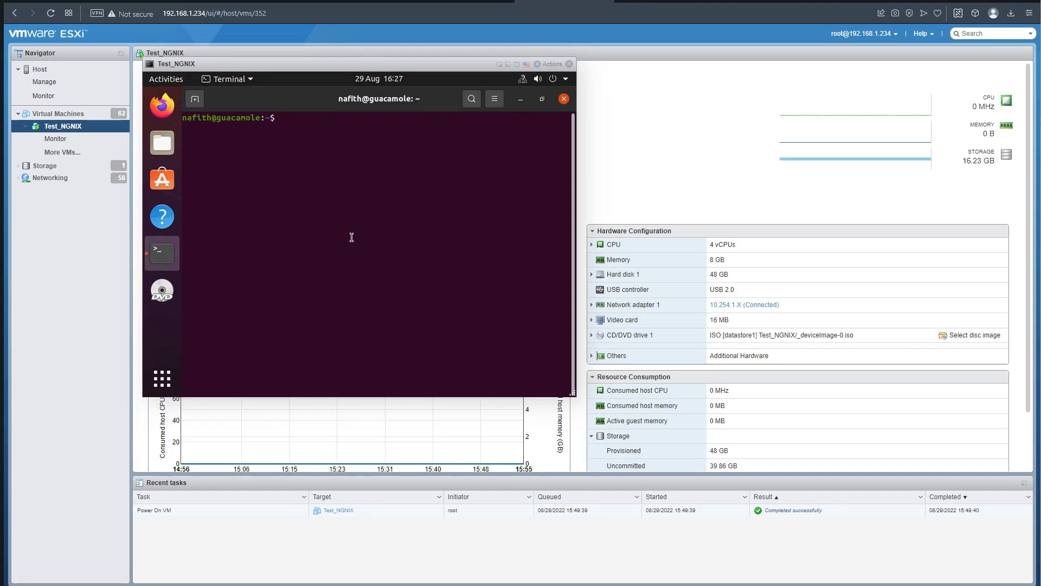
pyautogui.write('ip addr show')
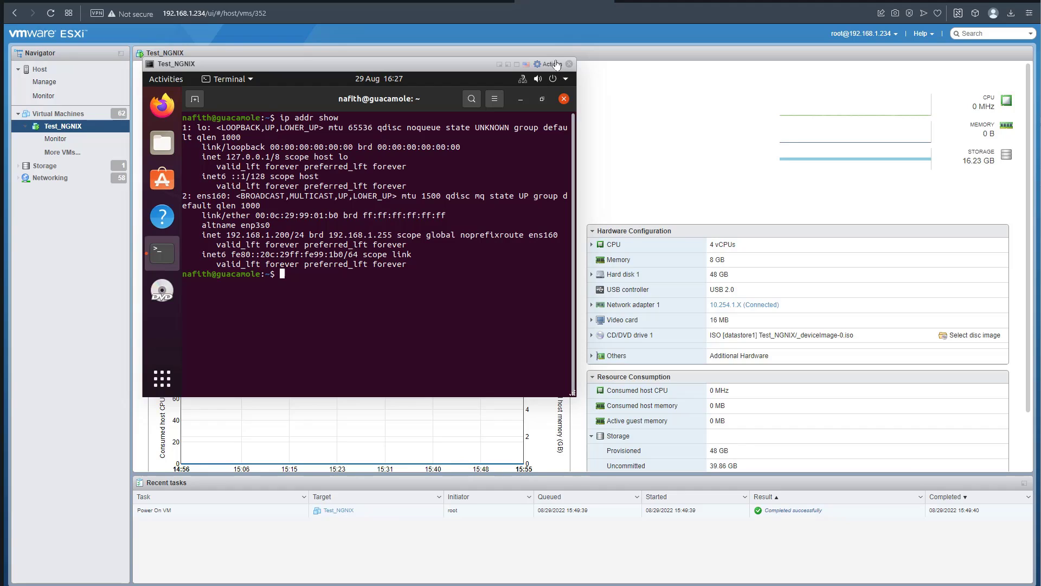
# Step: Via Edit settings, move Network Adapter 1 to 192.168.1.X-Network and save the change
pyautogui.click(550, 64)
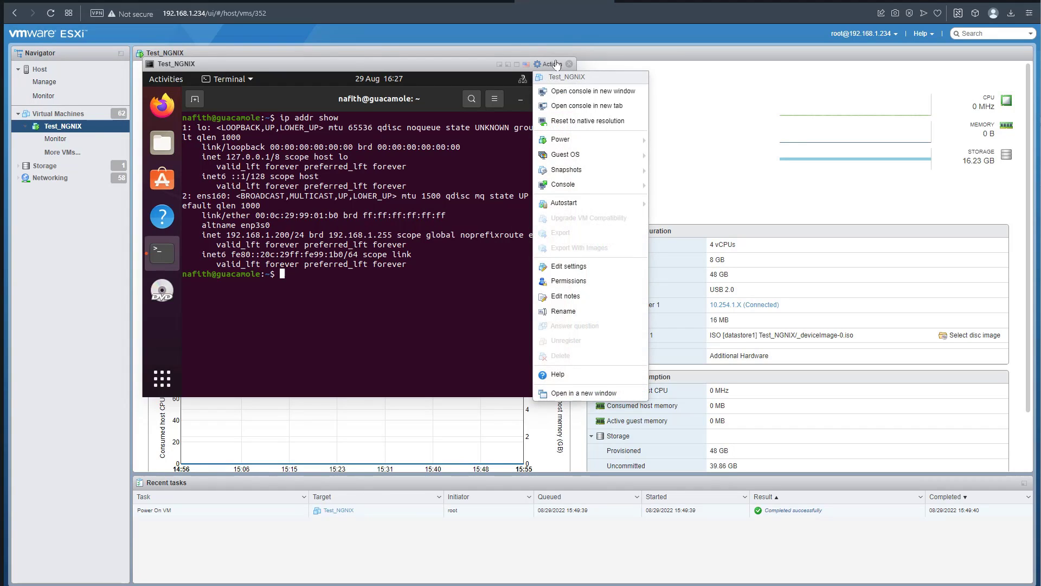
pyautogui.click(566, 267)
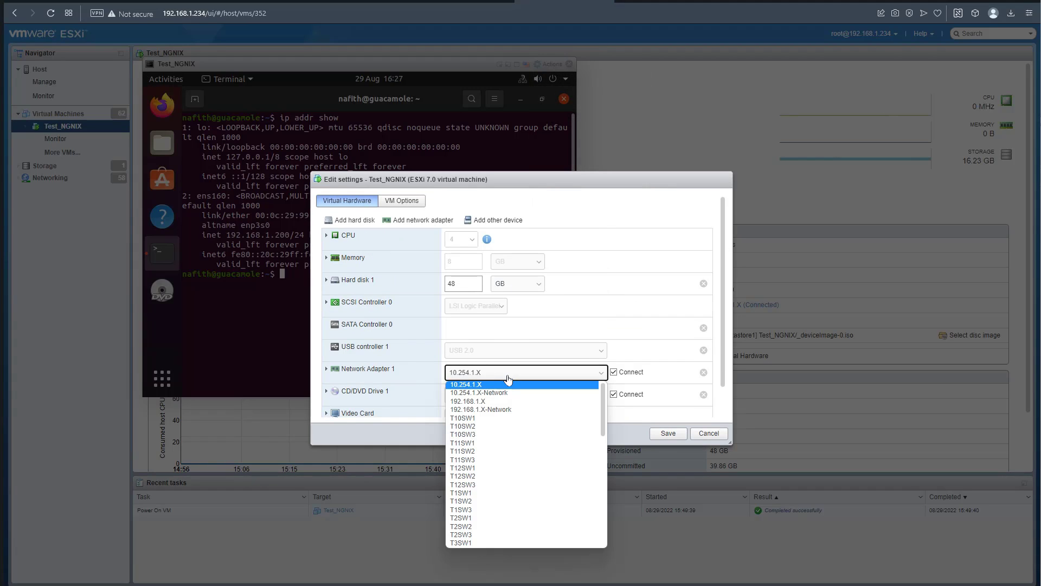
pyautogui.click(482, 409)
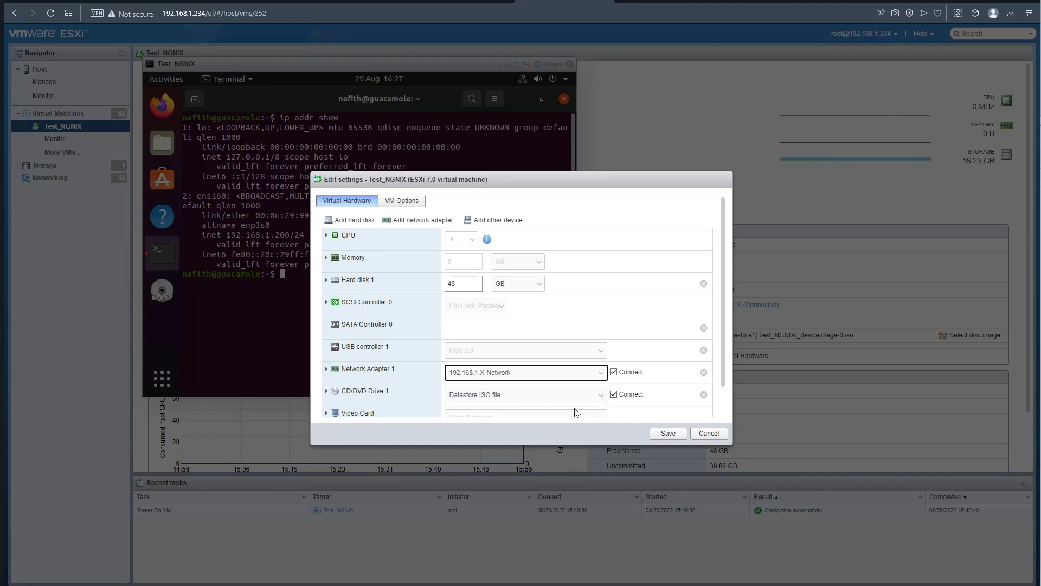
pyautogui.click(667, 433)
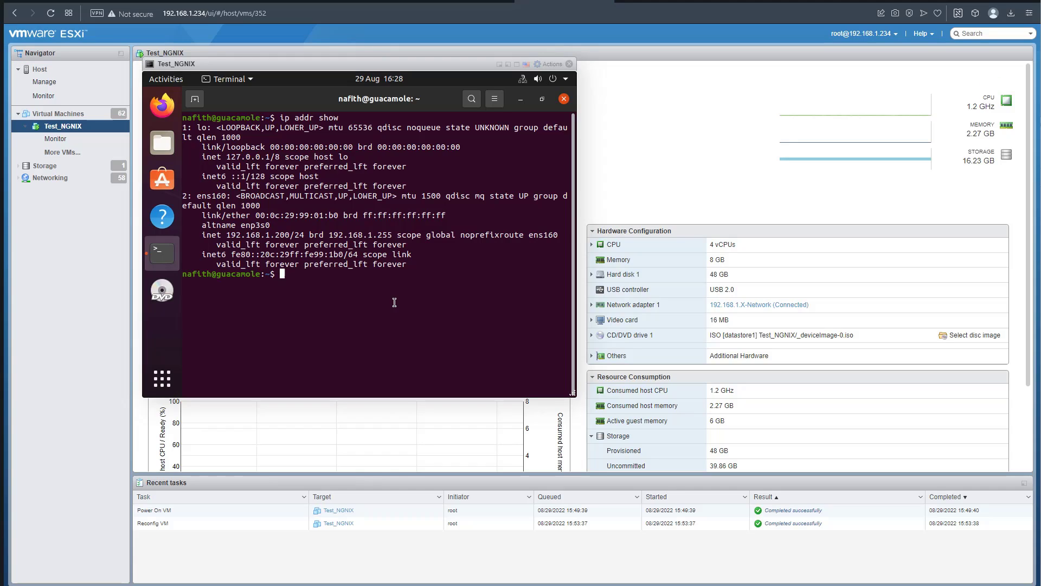
# Step: Ping the gateway 192.168.1.1 from the guest terminal and stop it to read the statistics
pyautogui.write('ping 1')
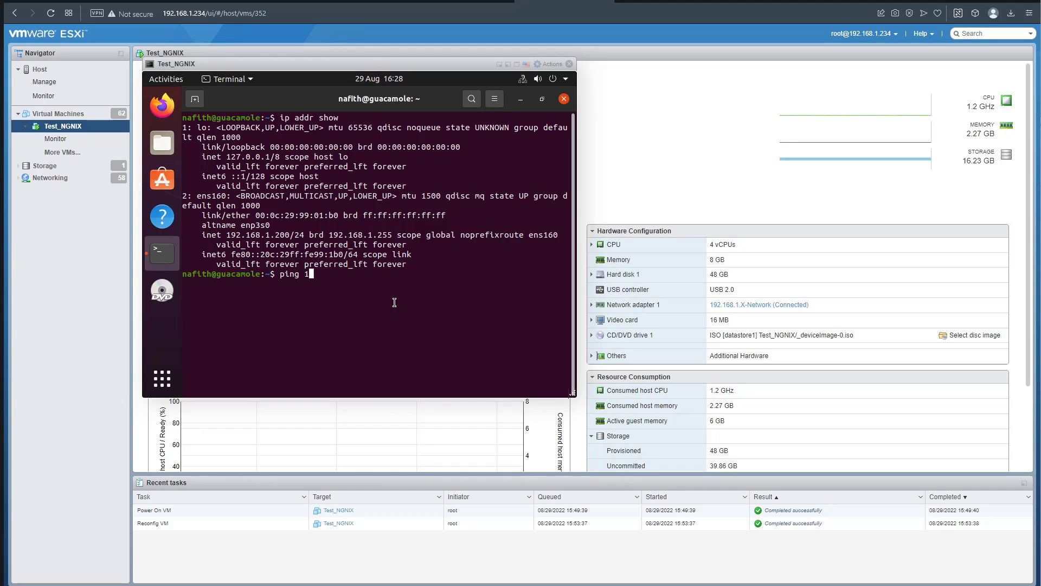
pyautogui.write('92.168.1.1')
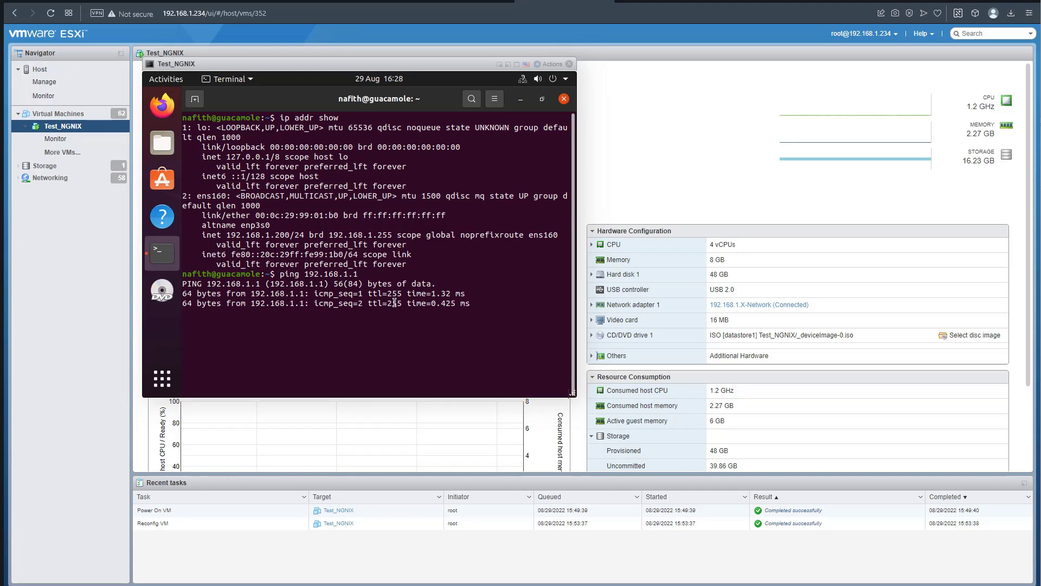
pyautogui.press('ctrl+c')
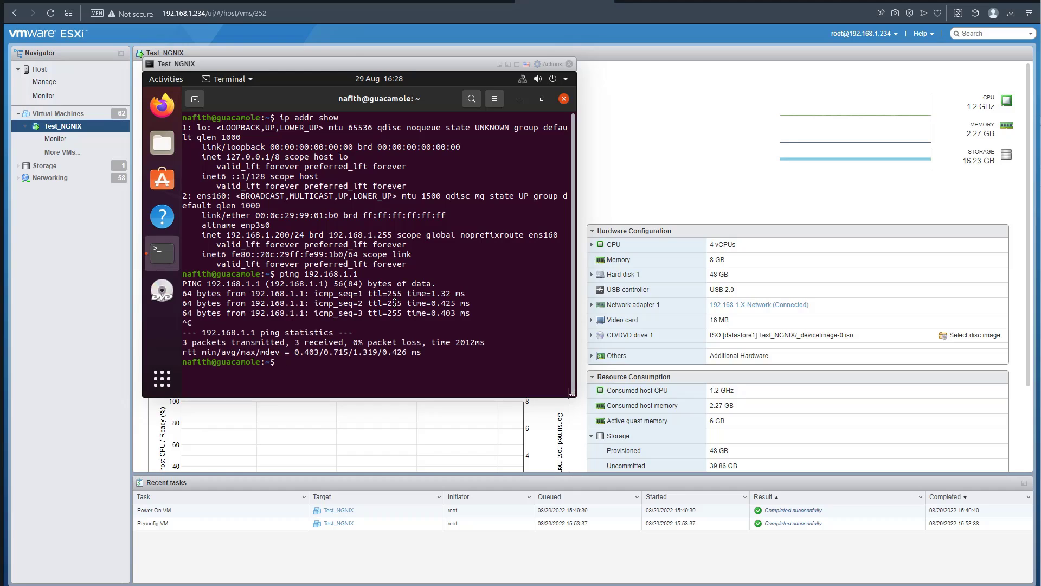
# Step: Ping google.com from the guest and stop it, confirming replies with no packet loss
pyautogui.write('ping google.com')
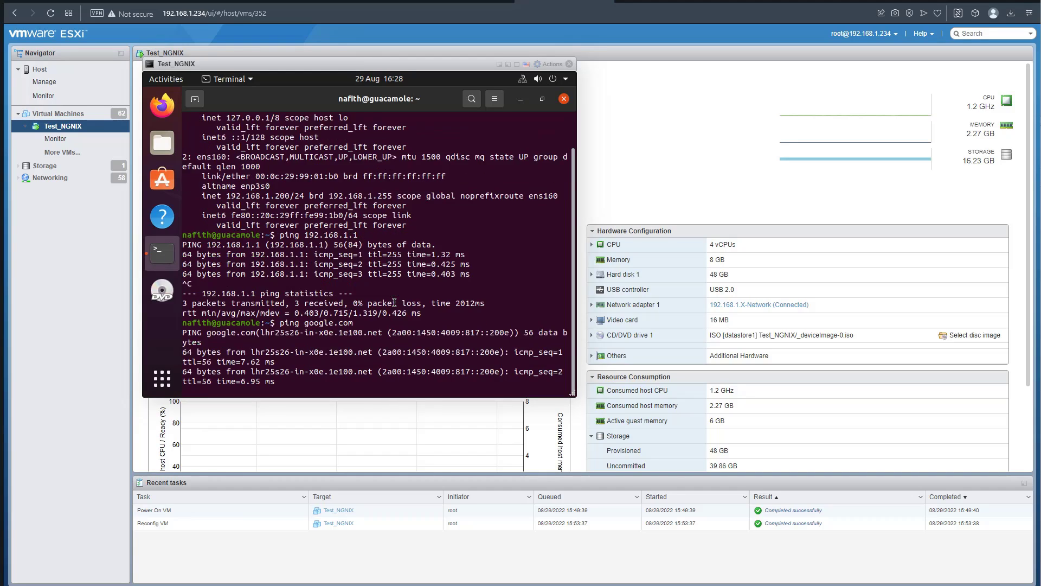
pyautogui.scroll(-3)
pyautogui.write('ping4 google.com')
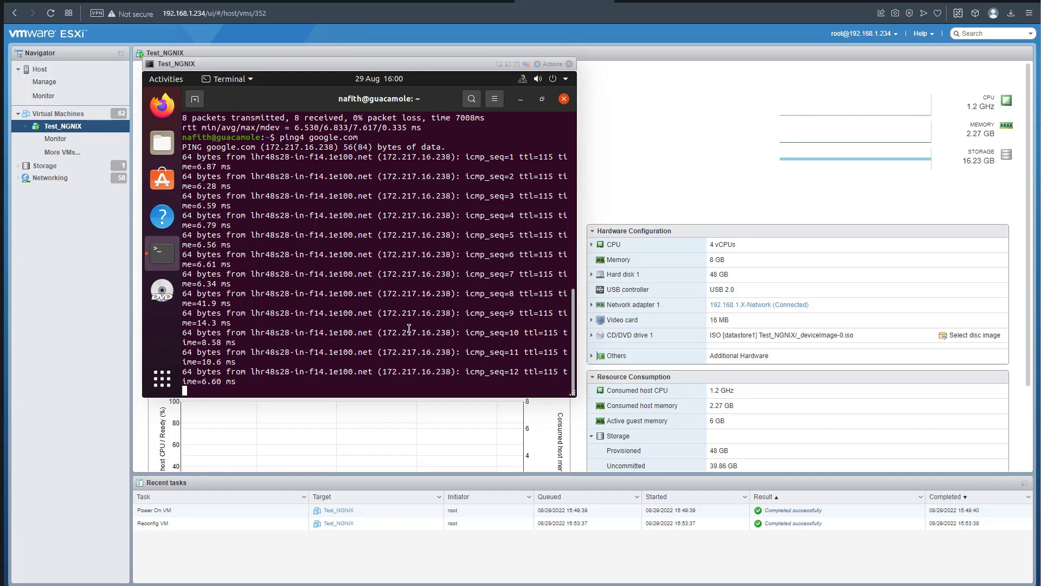
pyautogui.press('ctrl+c')
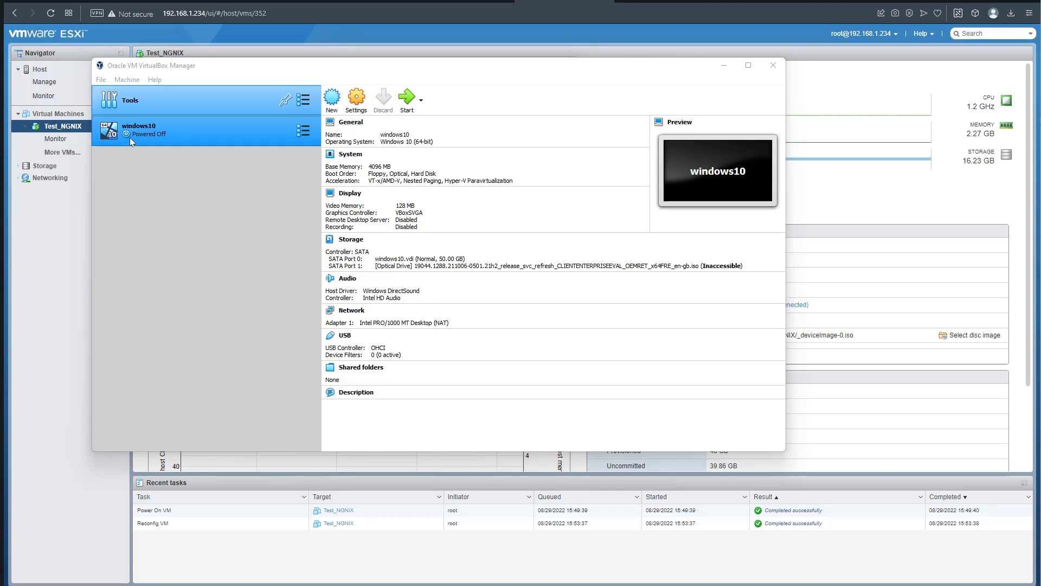
# Step: Launch the Import Appliance wizard from VirtualBox Manager's File menu
pyautogui.click(140, 130)
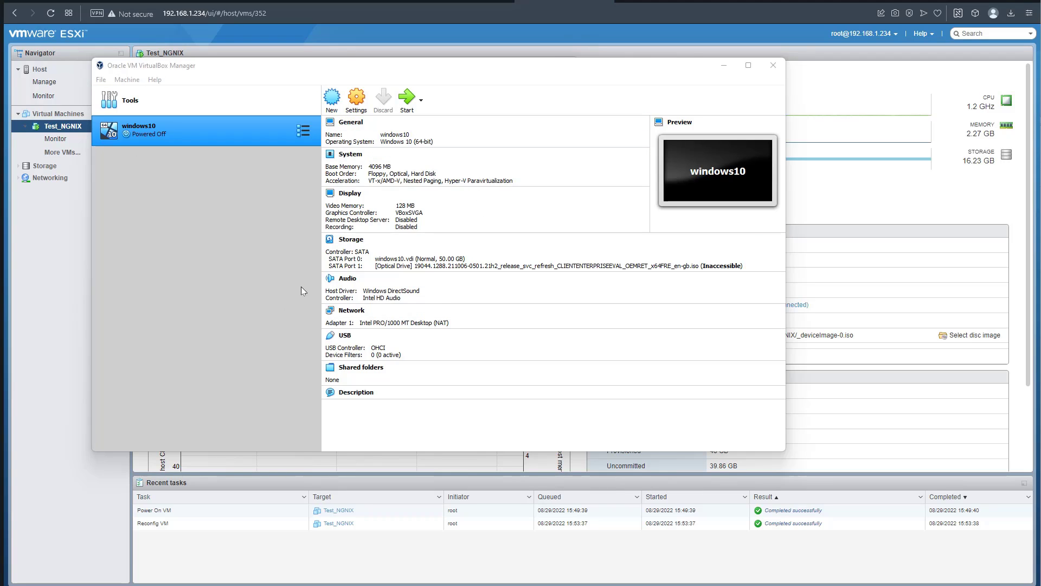
pyautogui.moveTo(261, 211)
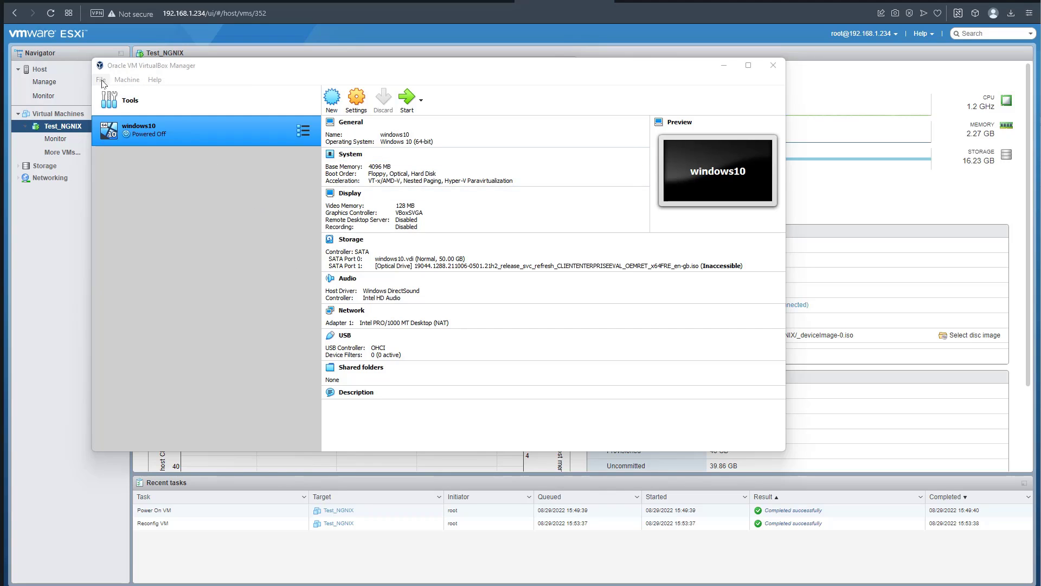
pyautogui.click(127, 79)
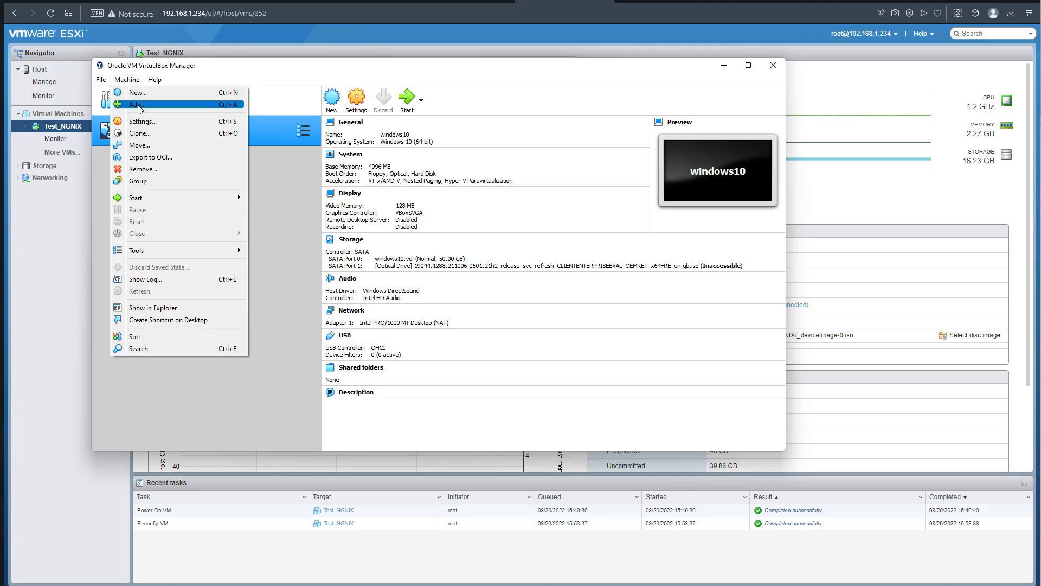
pyautogui.click(100, 79)
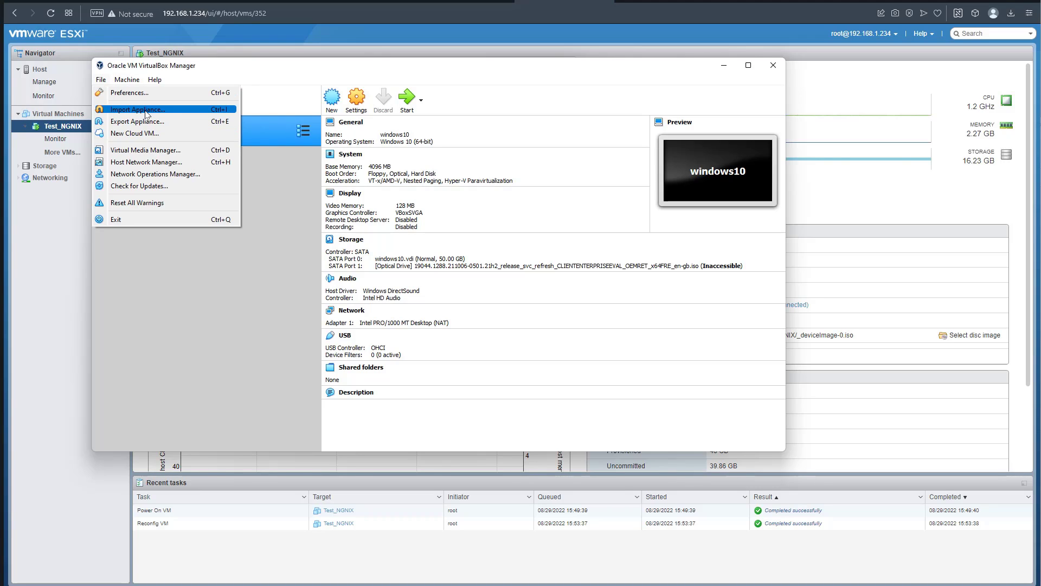
pyautogui.click(138, 108)
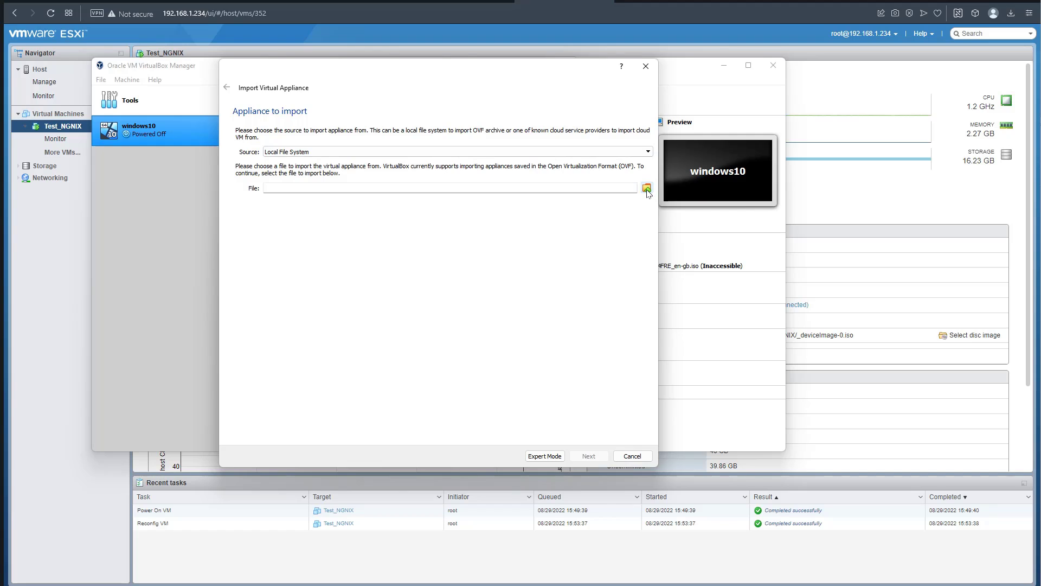
# Step: Select Ubuntu-Guacamole.ovf from its folder and import it with the suggested 4 CPUs and 8192 MB RAM
pyautogui.click(646, 188)
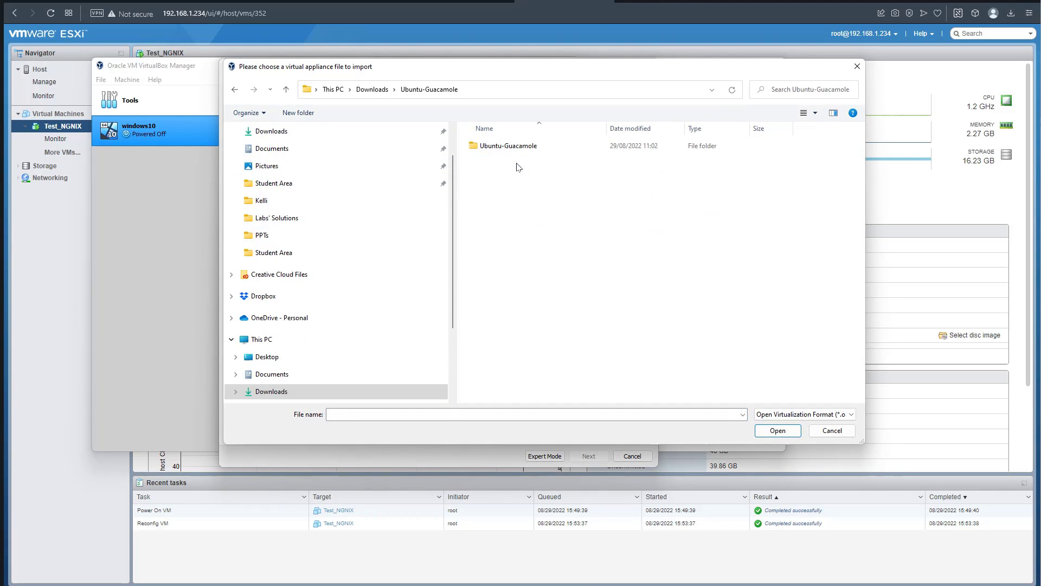
pyautogui.doubleClick(509, 145)
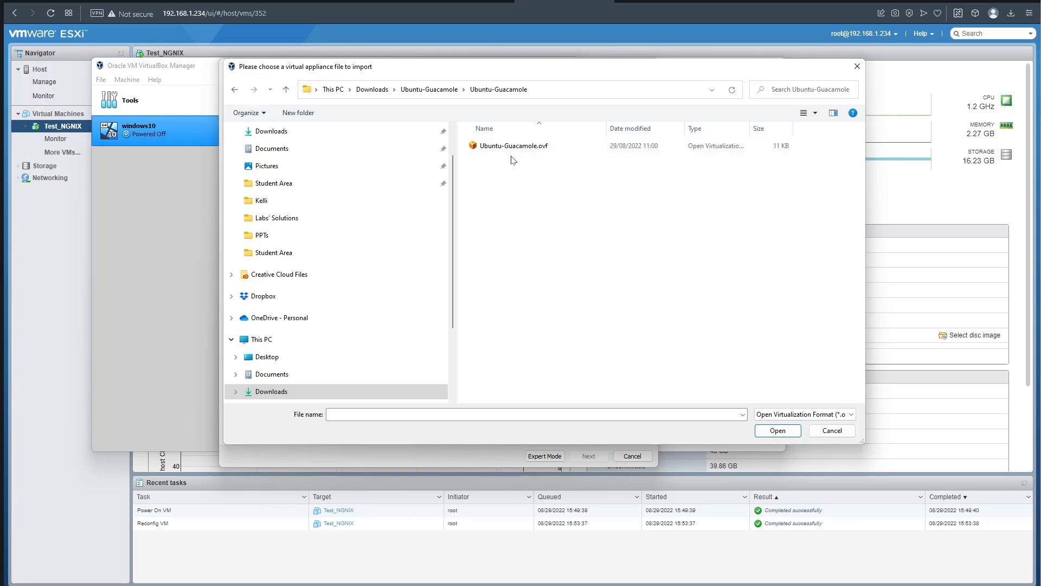
pyautogui.click(776, 431)
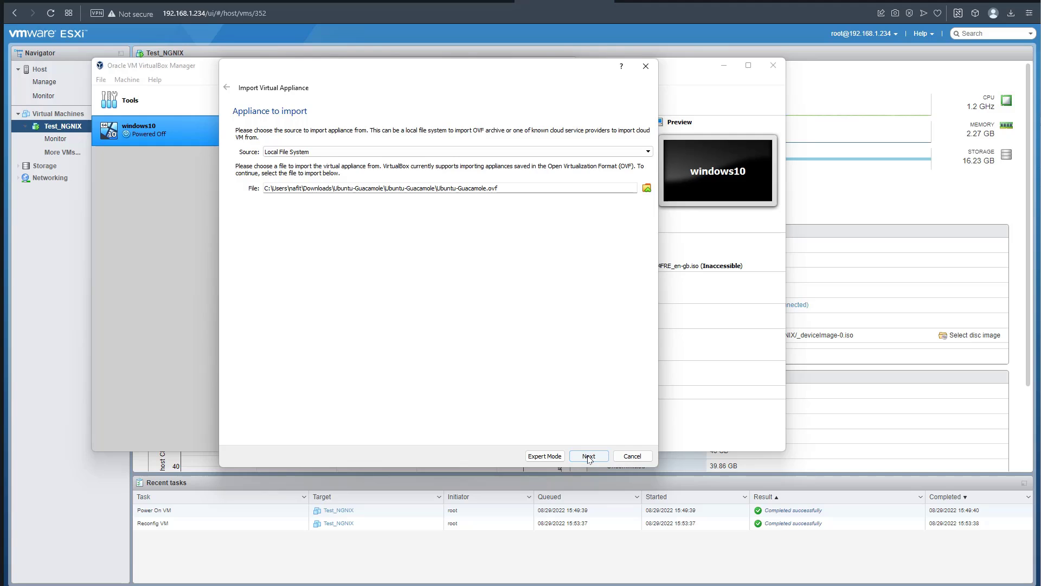
pyautogui.click(588, 456)
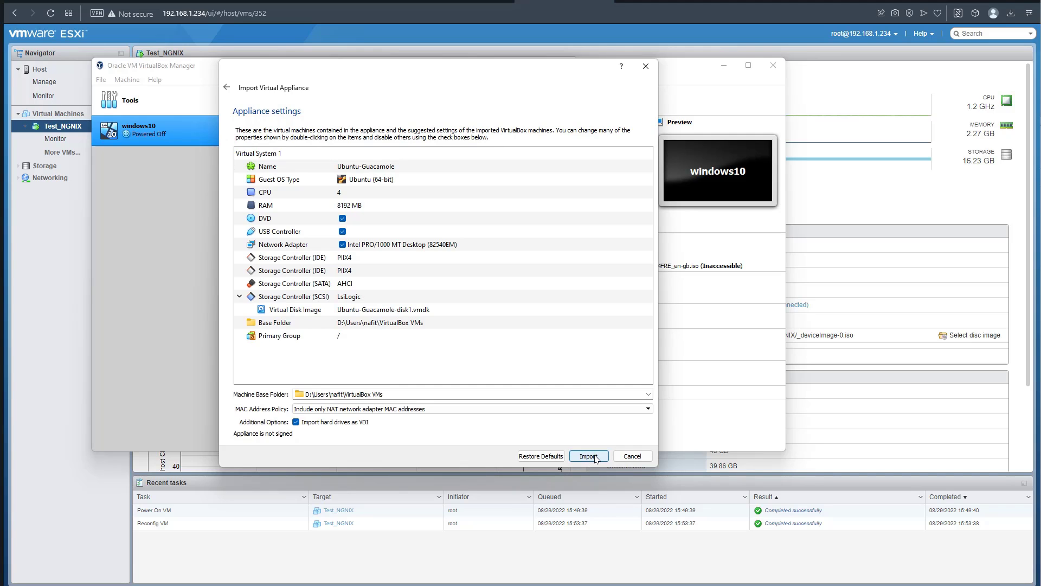
pyautogui.moveTo(554, 384)
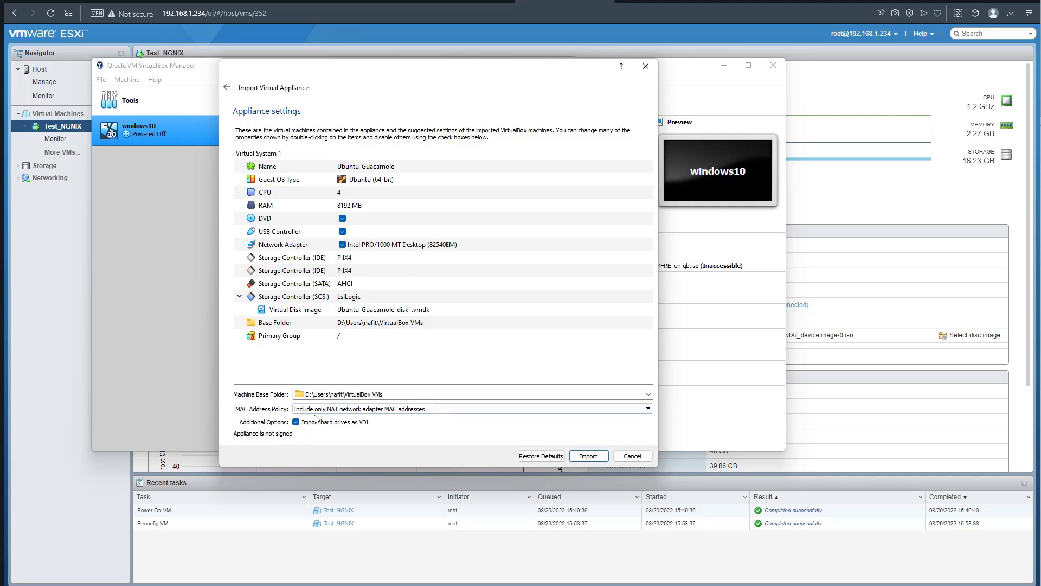
pyautogui.moveTo(254, 403)
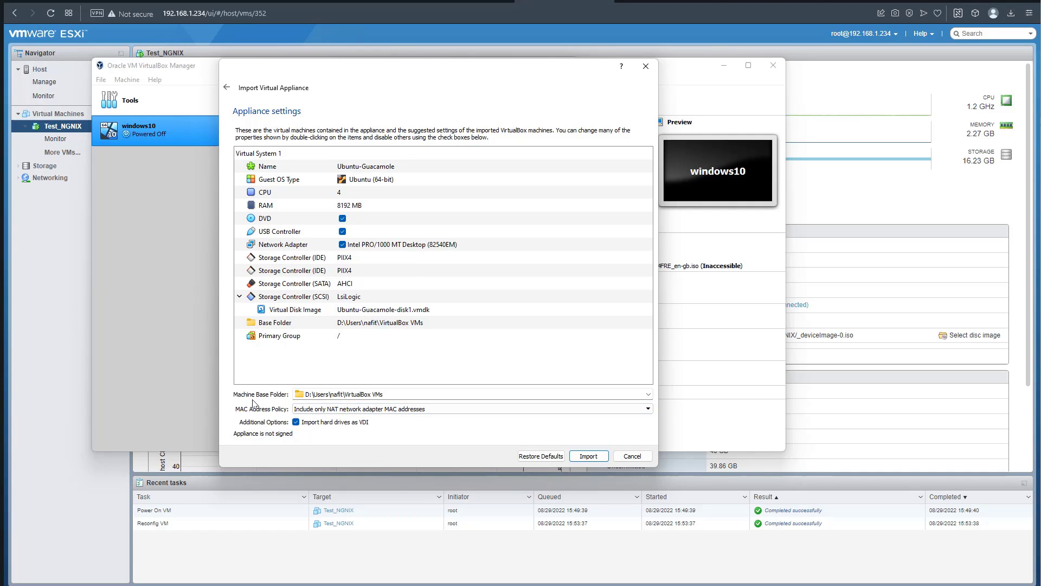
pyautogui.moveTo(283, 402)
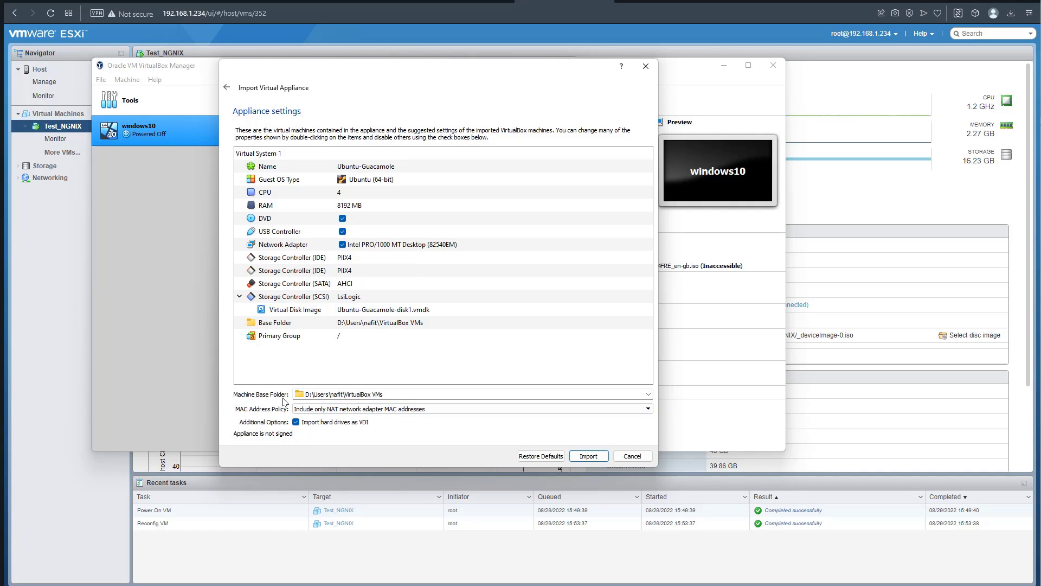
pyautogui.moveTo(266, 400)
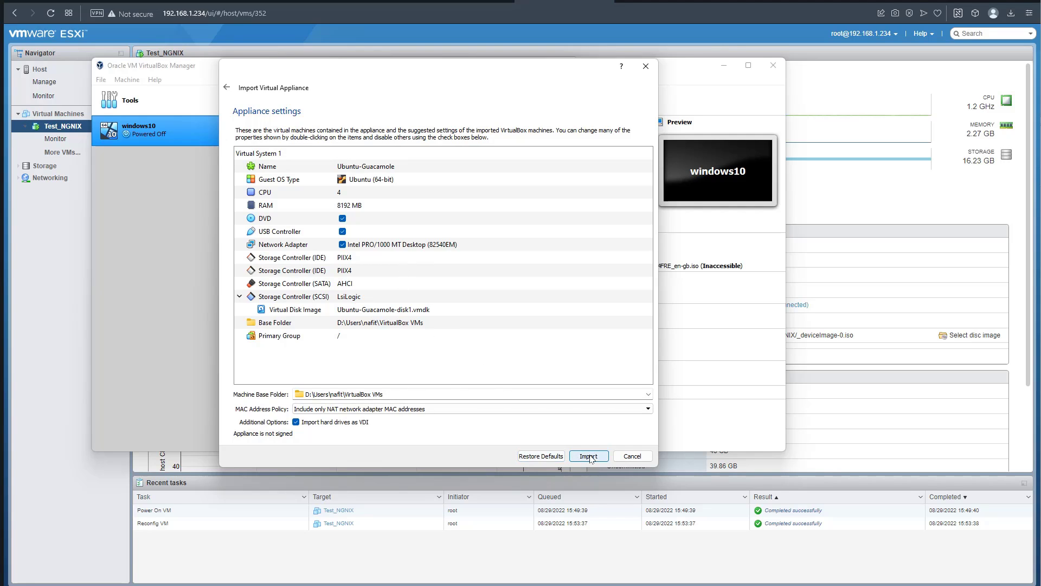
pyautogui.click(588, 456)
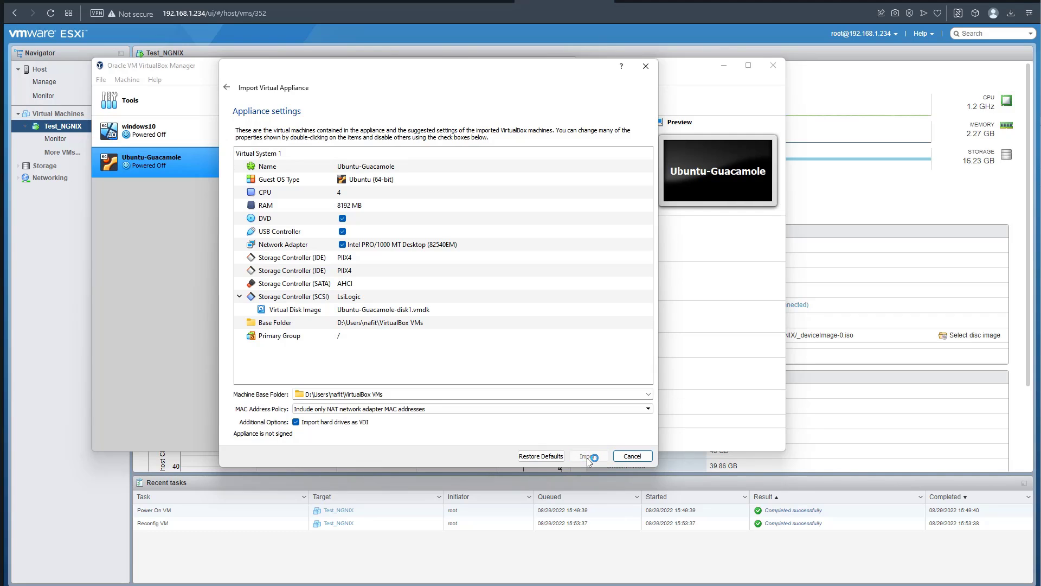
# Step: Start the newly imported Ubuntu-Guacamole virtual machine to its login screen
pyautogui.click(587, 457)
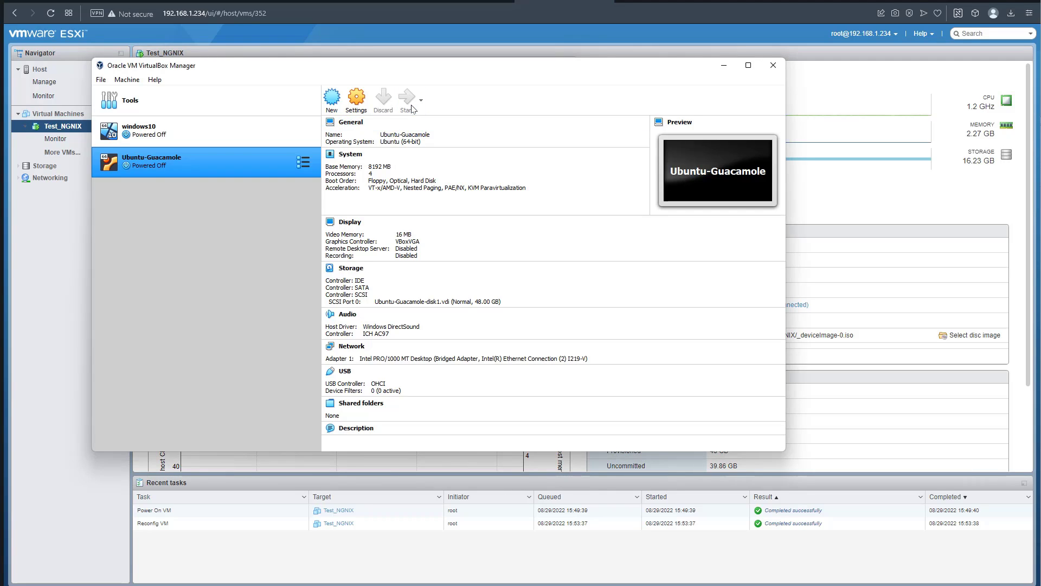
pyautogui.click(348, 154)
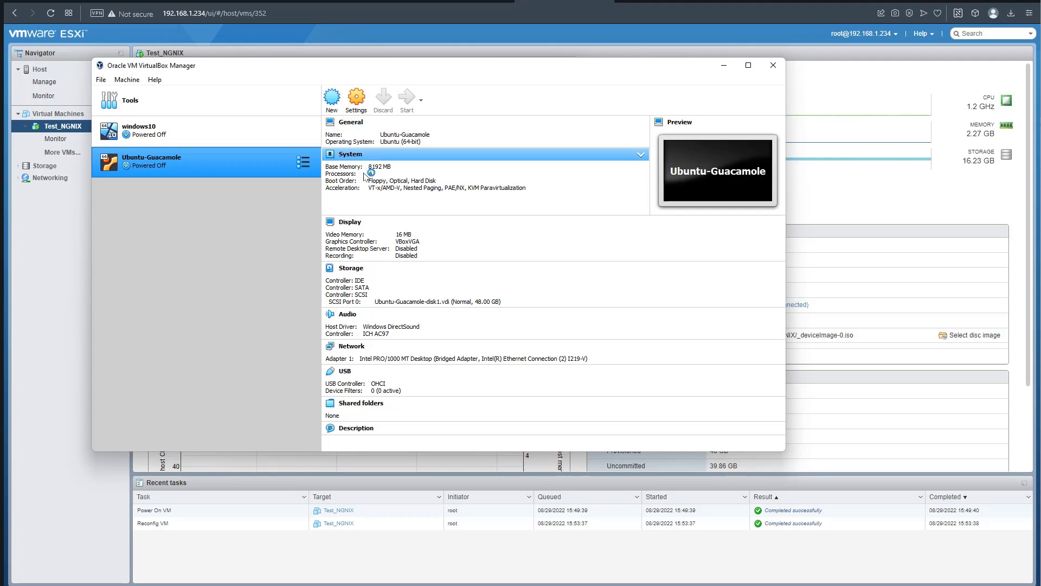
pyautogui.click(406, 100)
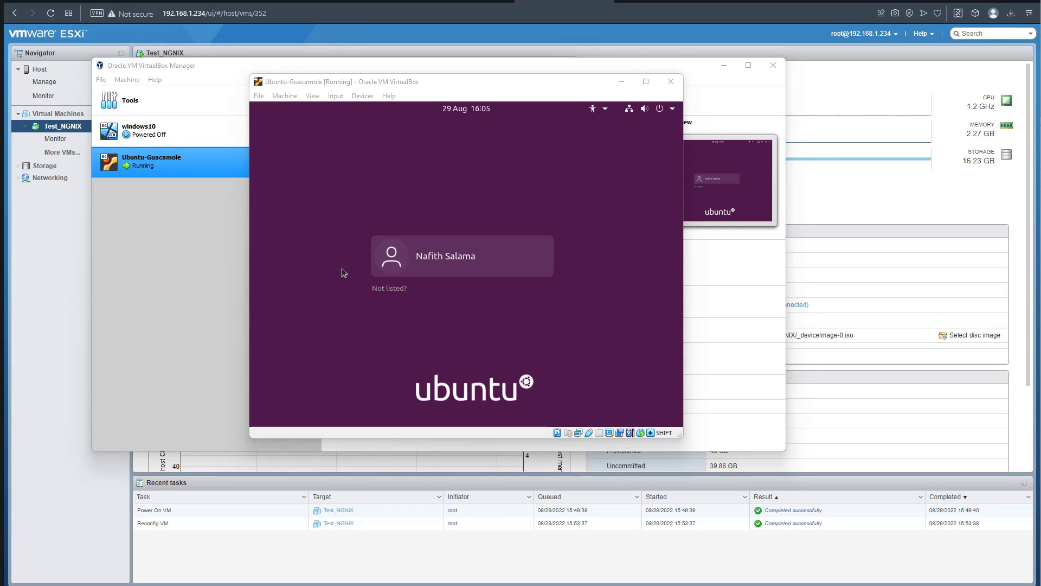
# Step: Log in to the Ubuntu-Guacamole guest with the user's password
pyautogui.click(461, 256)
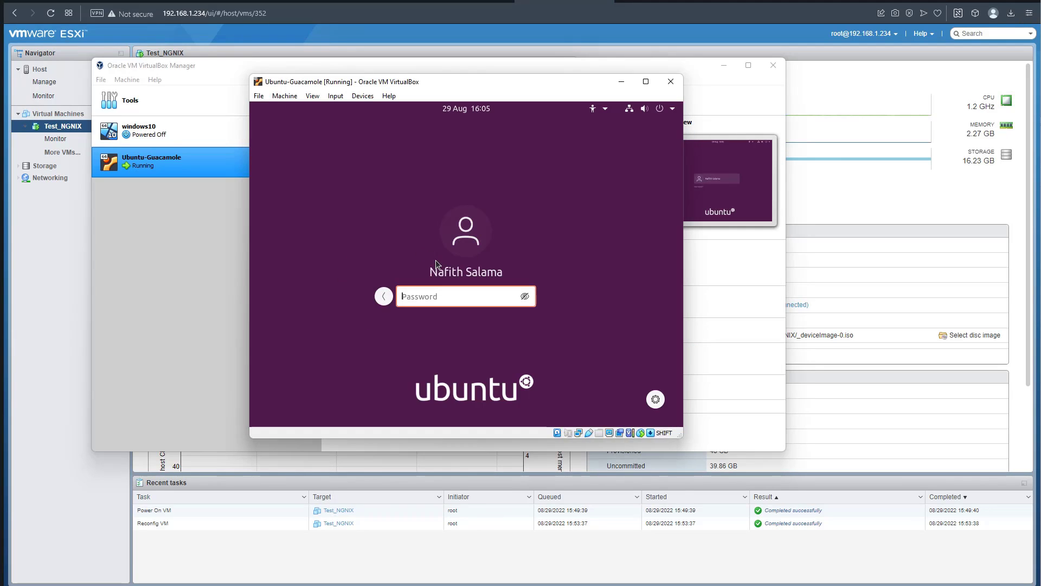
pyautogui.moveTo(445, 293)
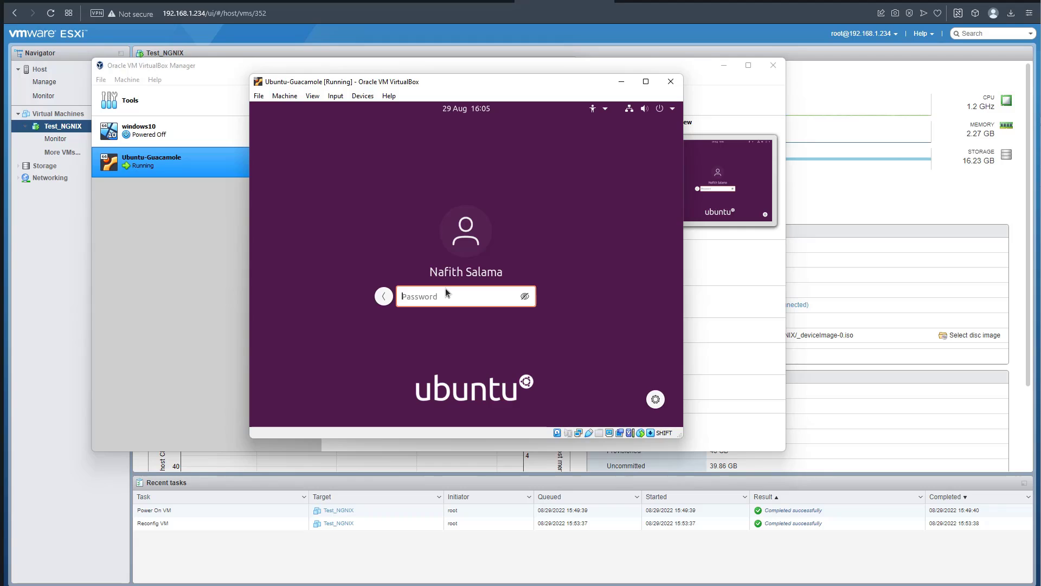
pyautogui.write('•')
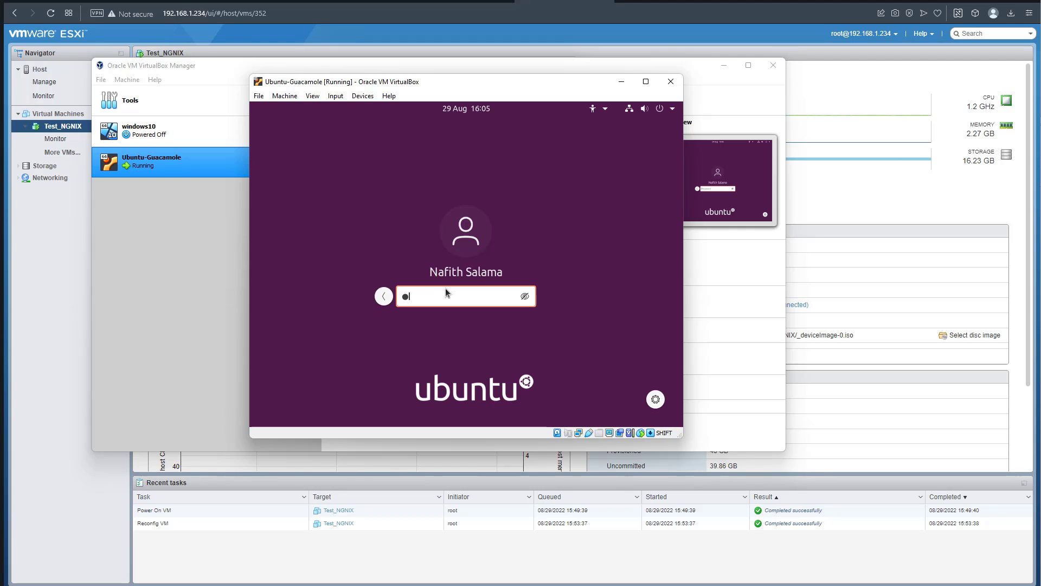
pyautogui.write('*')
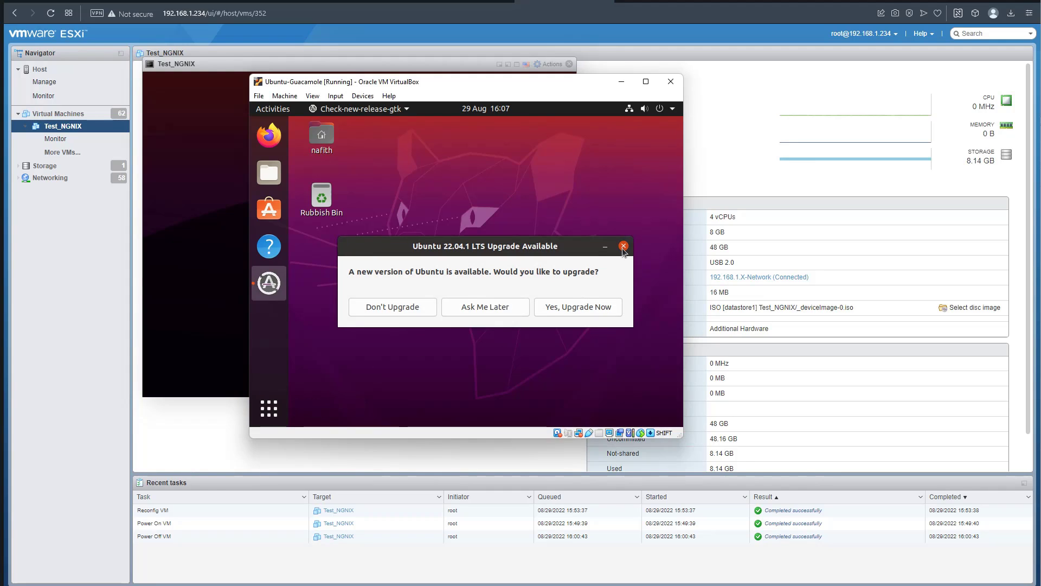
# Step: Dismiss the Ubuntu upgrade prompt and bring up the application overview to launch Terminal
pyautogui.click(622, 247)
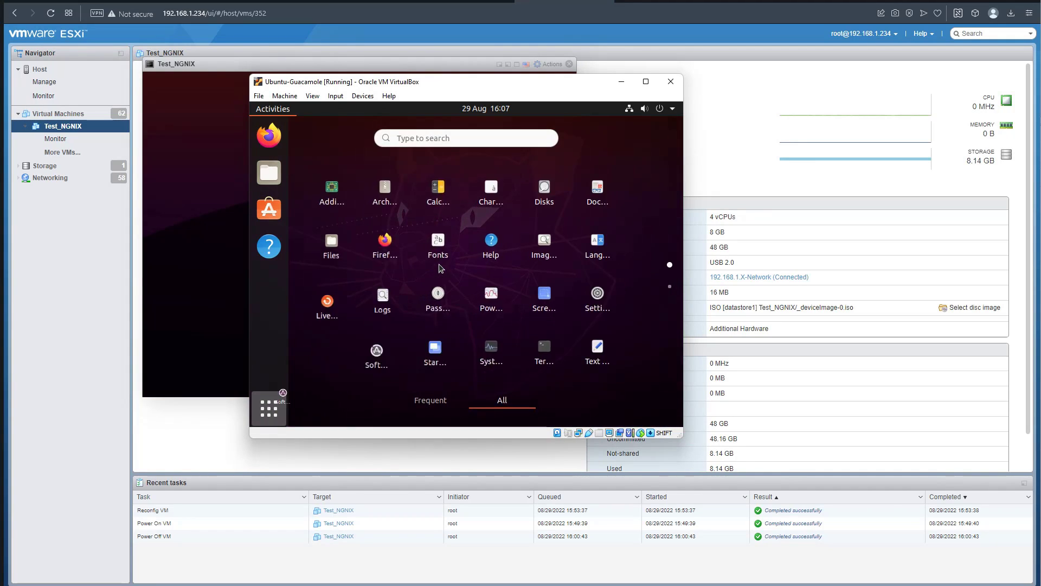
pyautogui.click(268, 408)
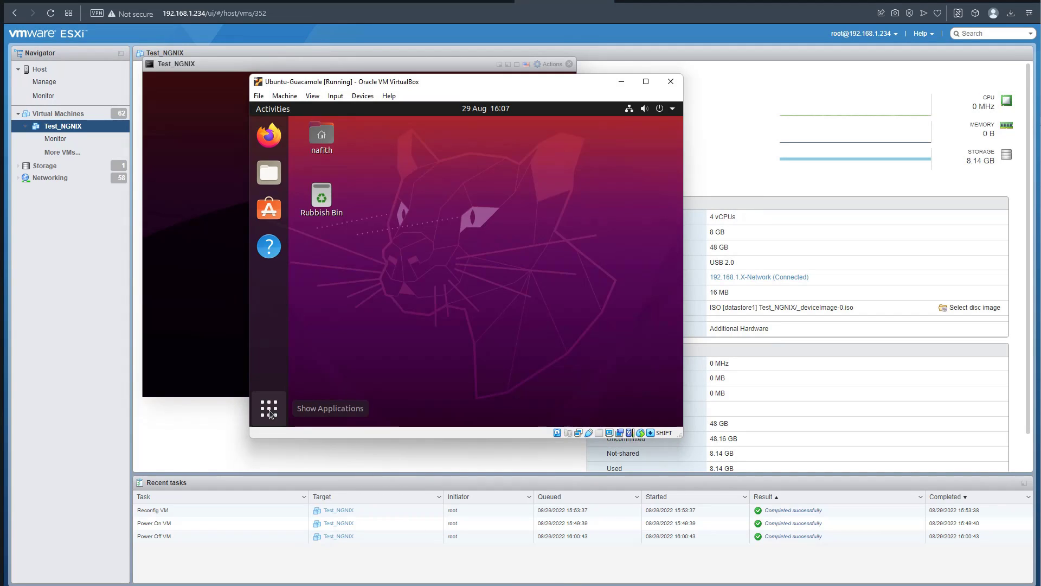
pyautogui.click(268, 407)
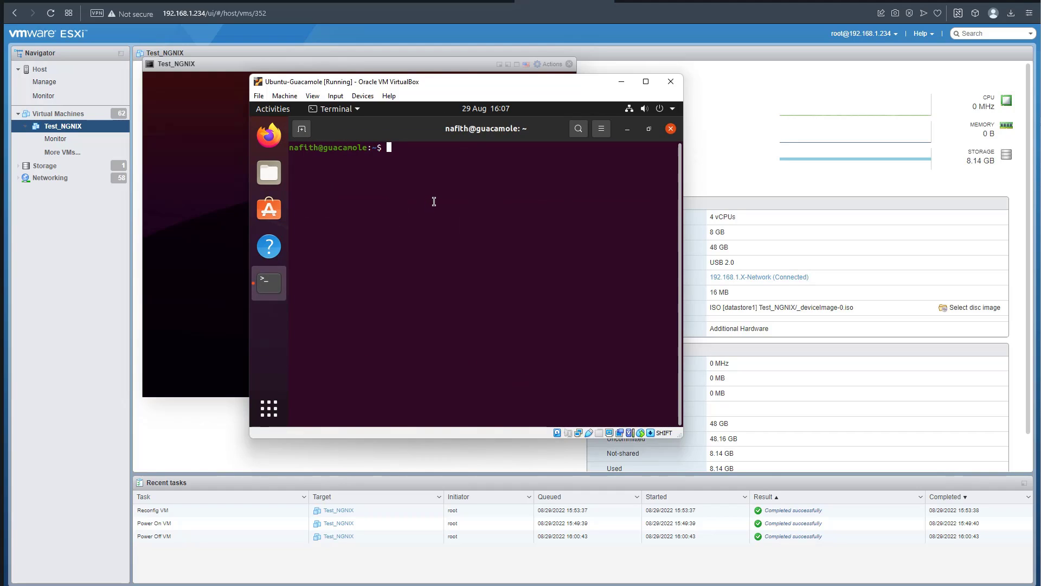
# Step: Show the 192.168.1.21 address with ip addr, then sudo nano the netplan file in /etc/netplan/
pyautogui.write('ip addr show')
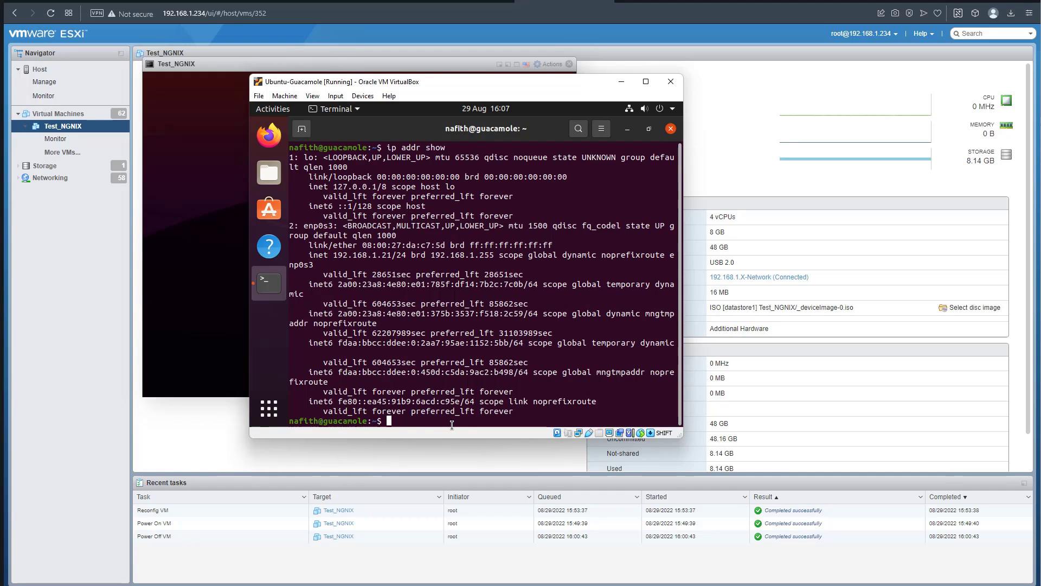
pyautogui.write('cd /etc/netplan/')
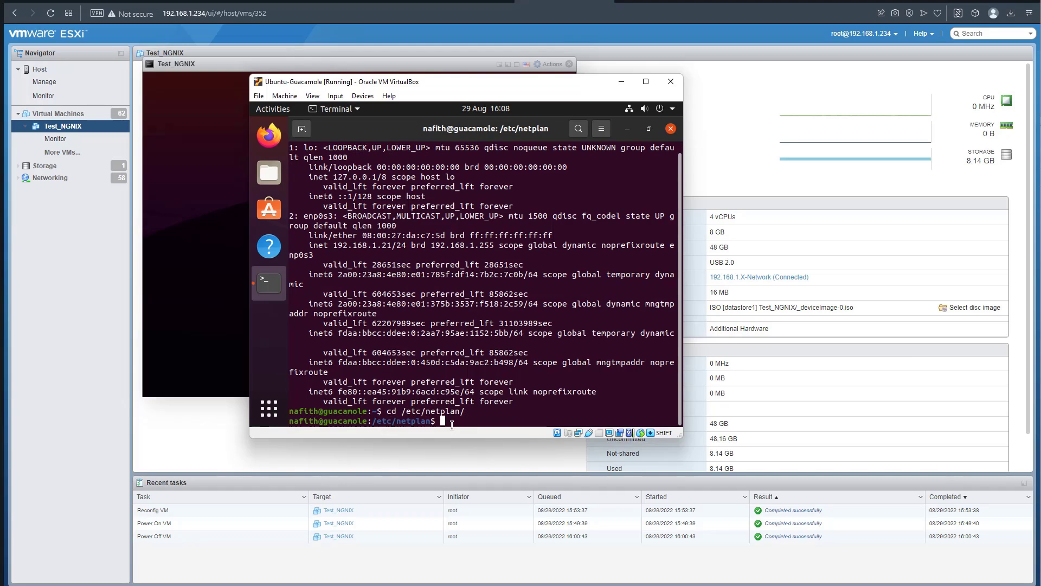
pyautogui.write('sudo')
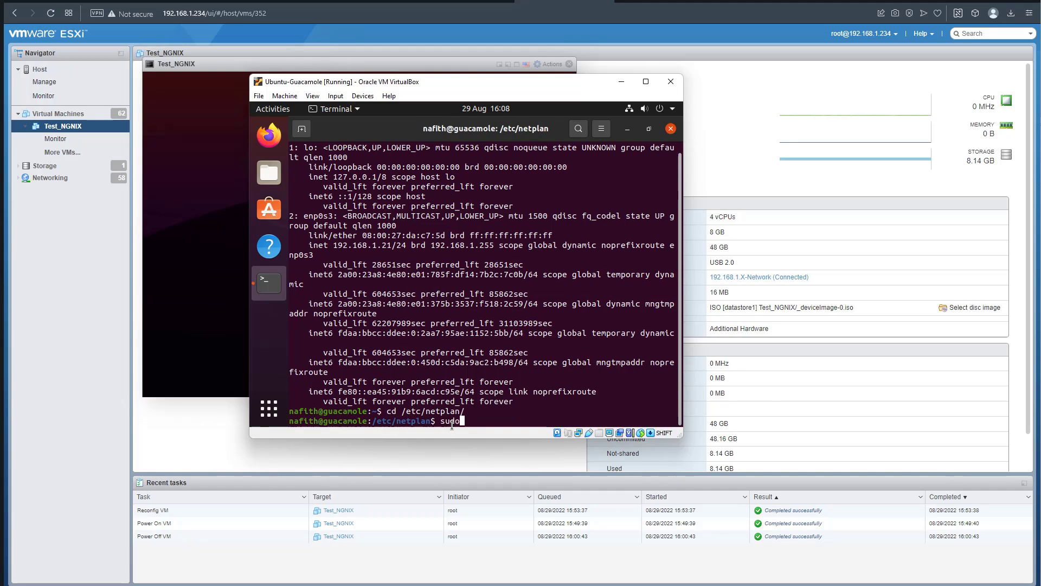
pyautogui.write('nano 01-network-manager-all.yaml')
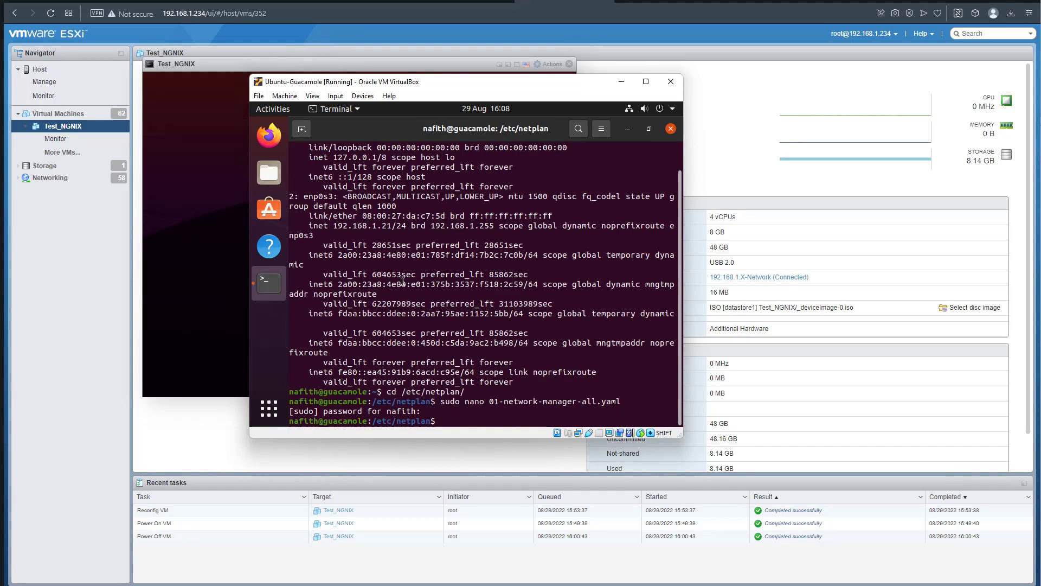
# Step: Ping 8.8.8.8 with no packet loss, then begin a ping4 to google
pyautogui.write('ping')
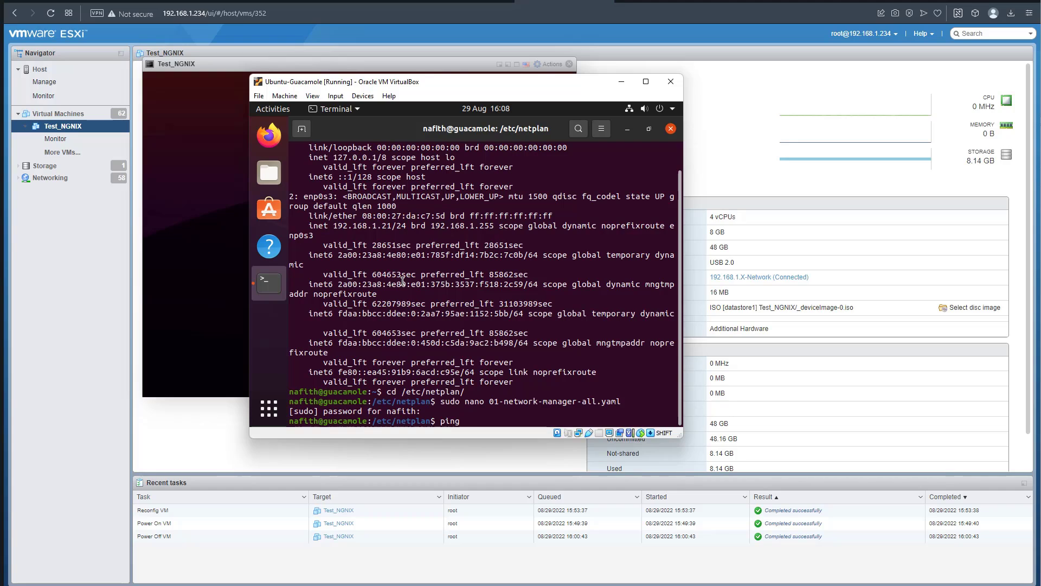
pyautogui.write('8.8.8.8')
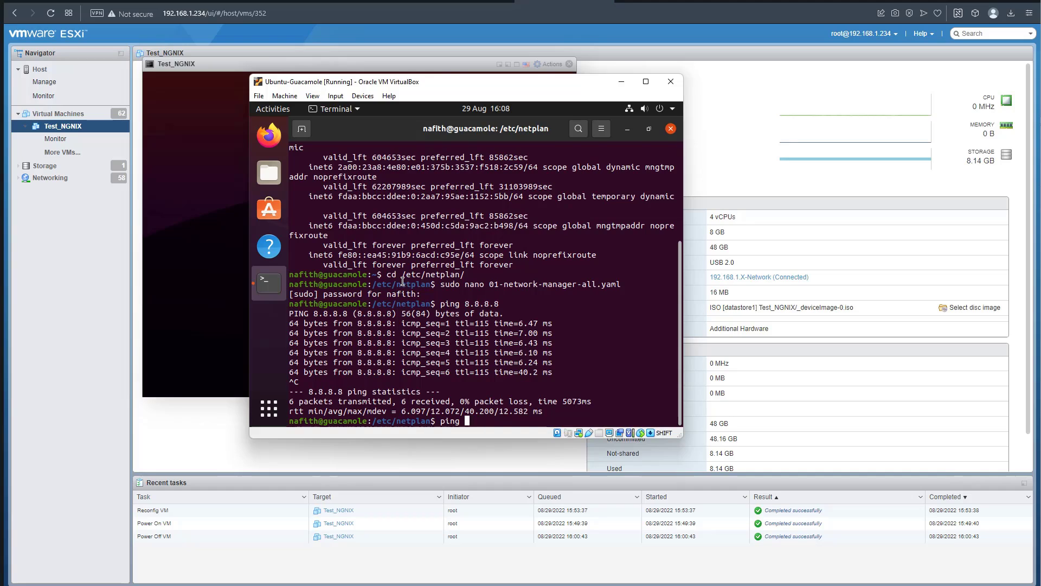
pyautogui.write('4')
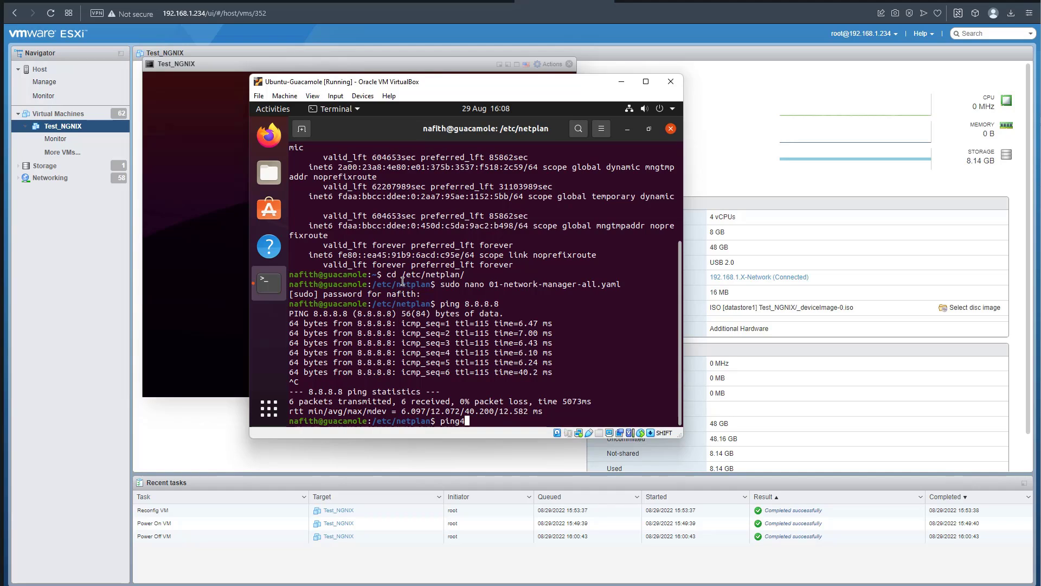
pyautogui.write('google.')
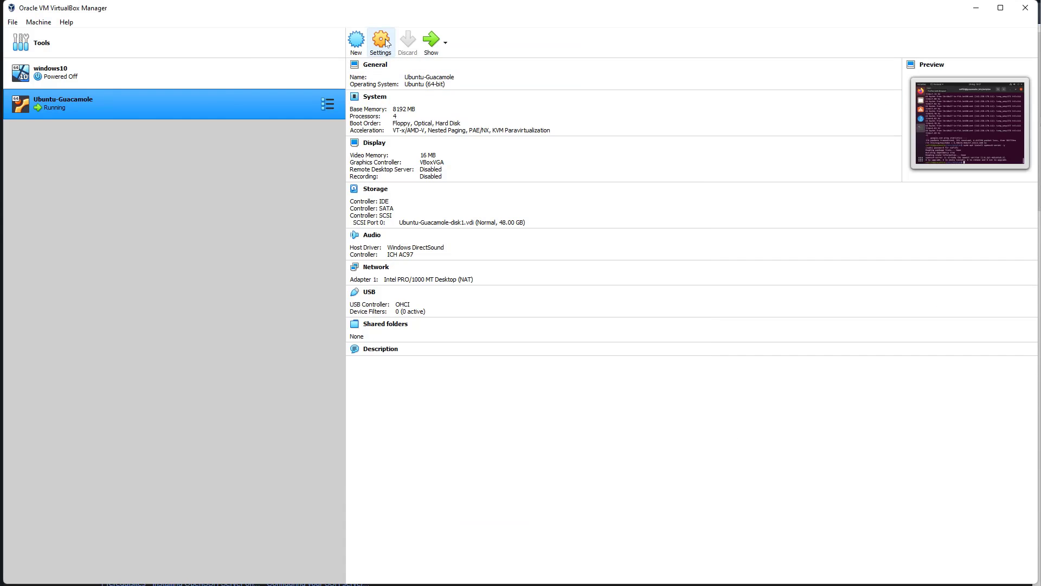
pyautogui.click(381, 38)
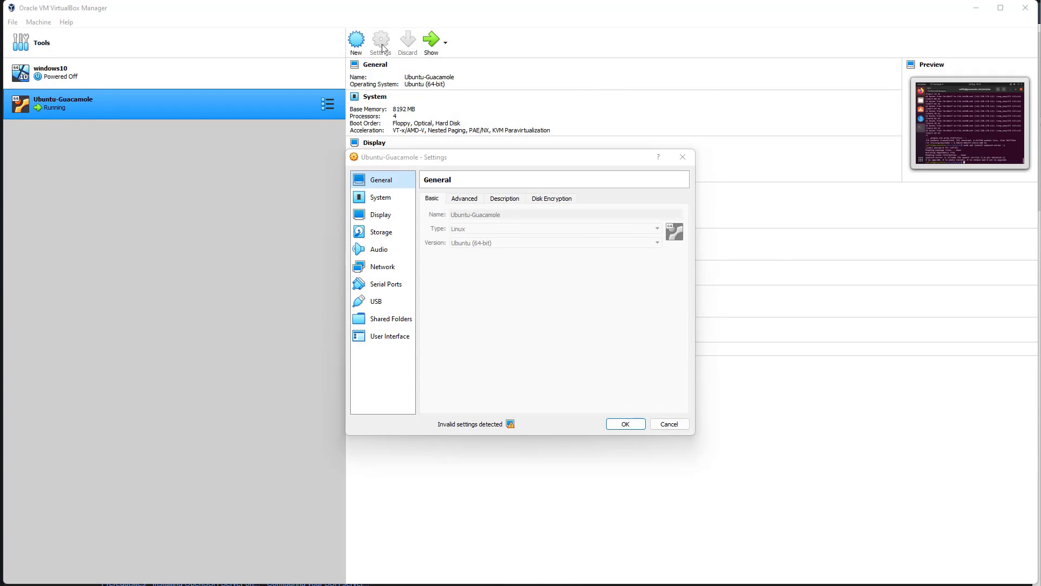
pyautogui.click(381, 267)
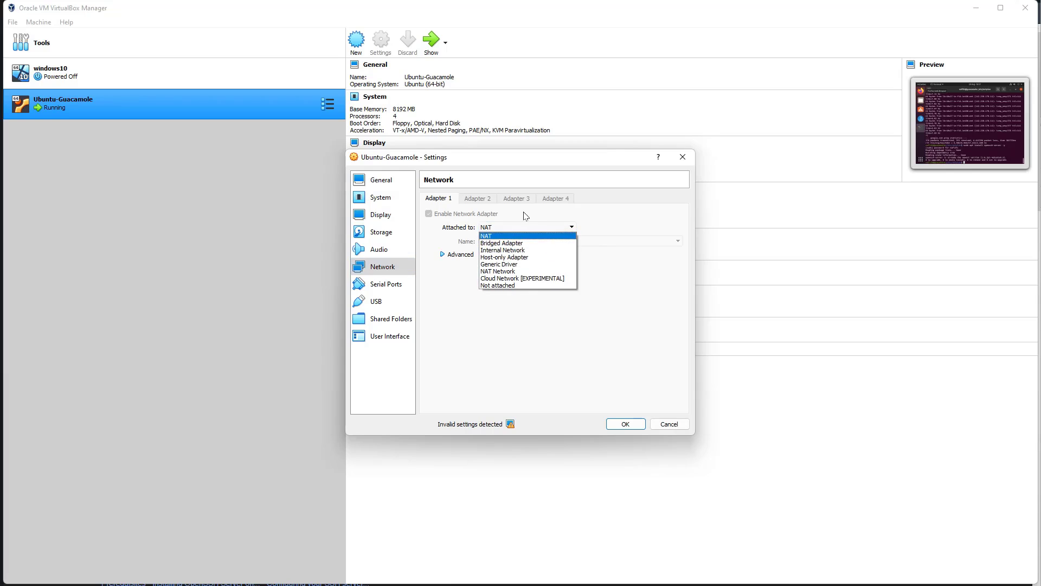
pyautogui.click(488, 236)
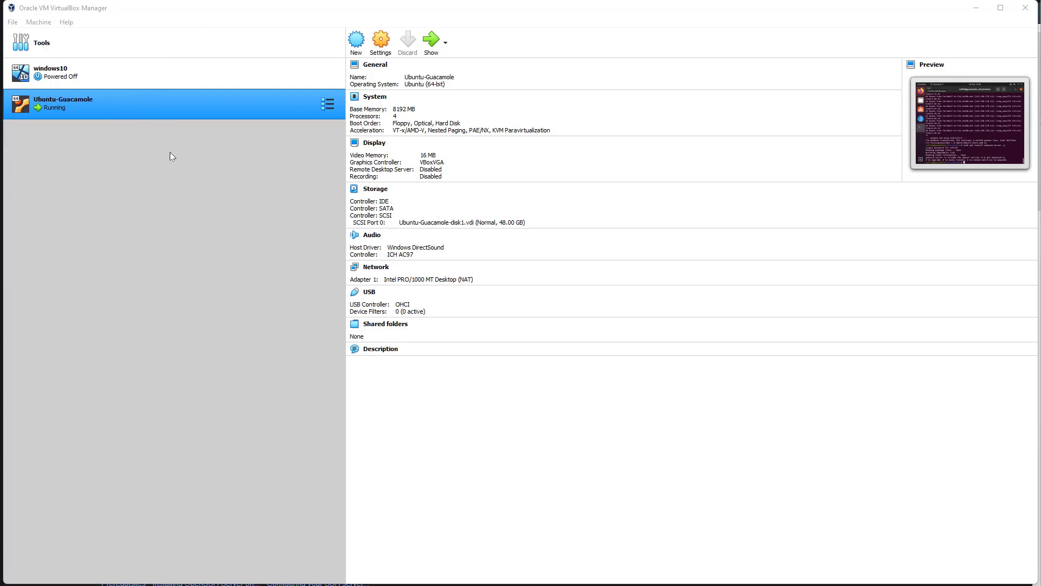
# Step: Show Host Network Manager listing the Host-Only adapter at 192.168.56.1/24 with DHCP enabled
pyautogui.click(11, 21)
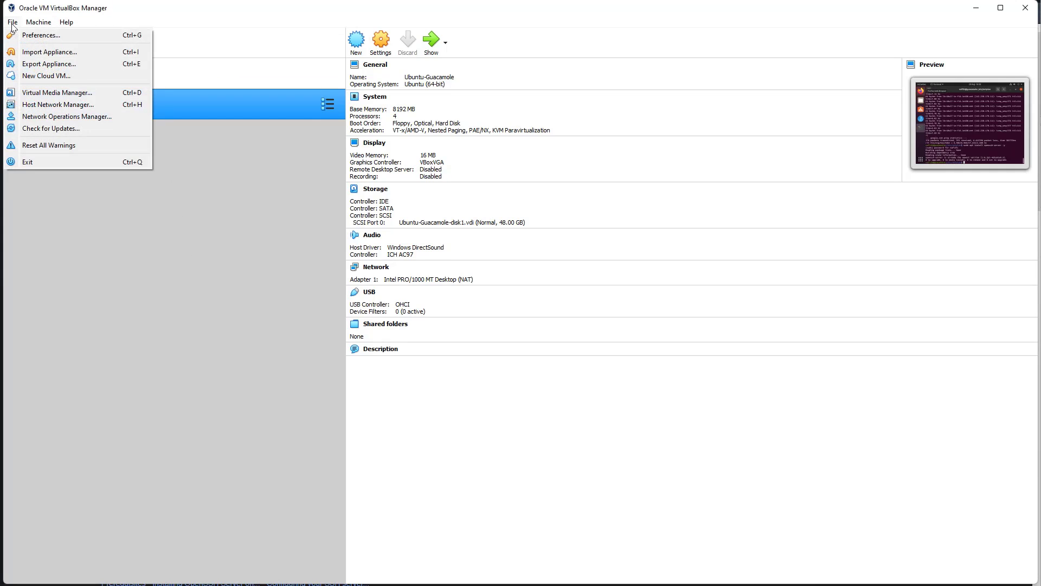
pyautogui.moveTo(74, 105)
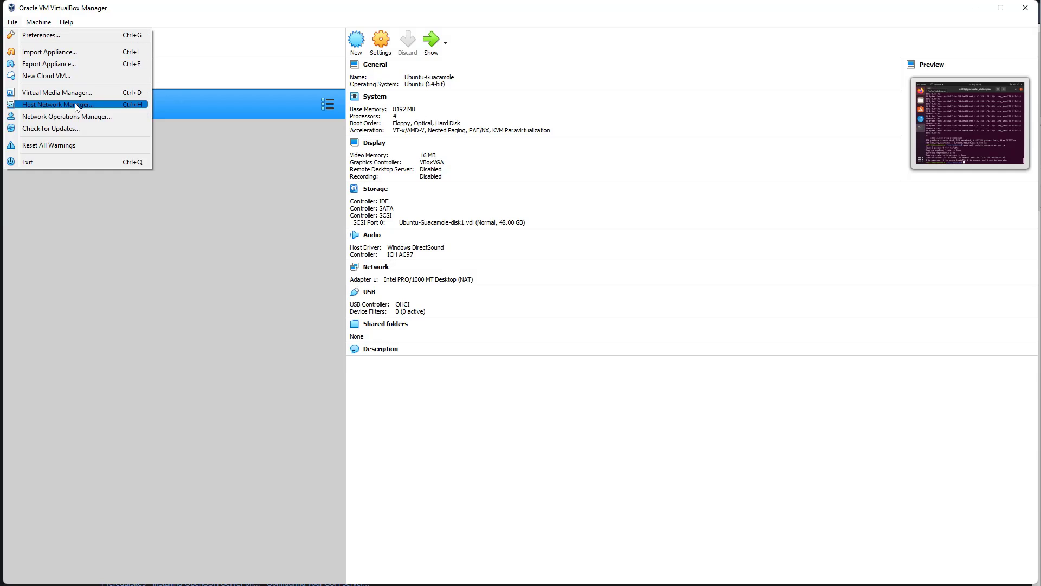
pyautogui.click(56, 104)
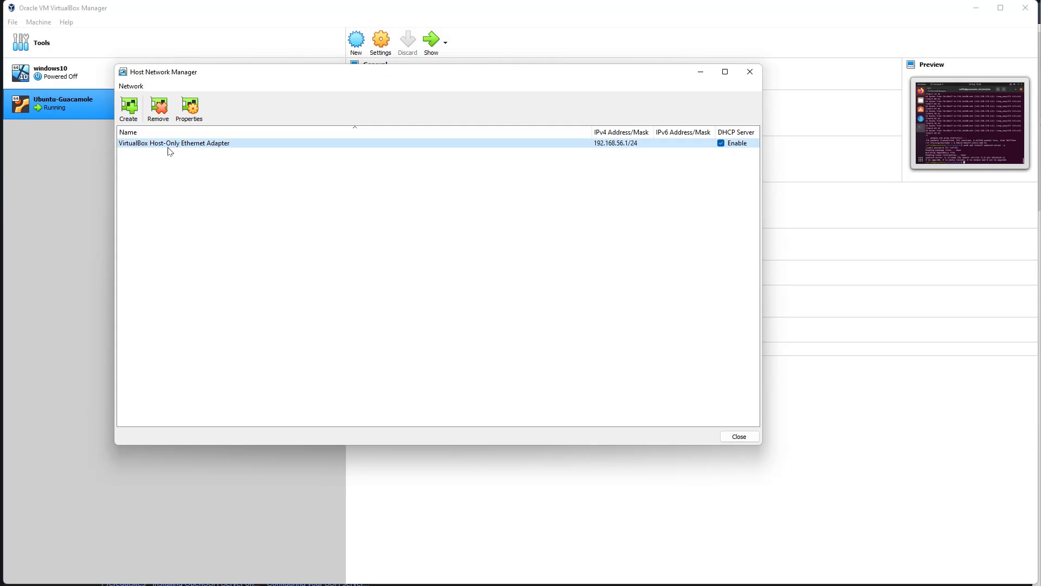
pyautogui.moveTo(624, 145)
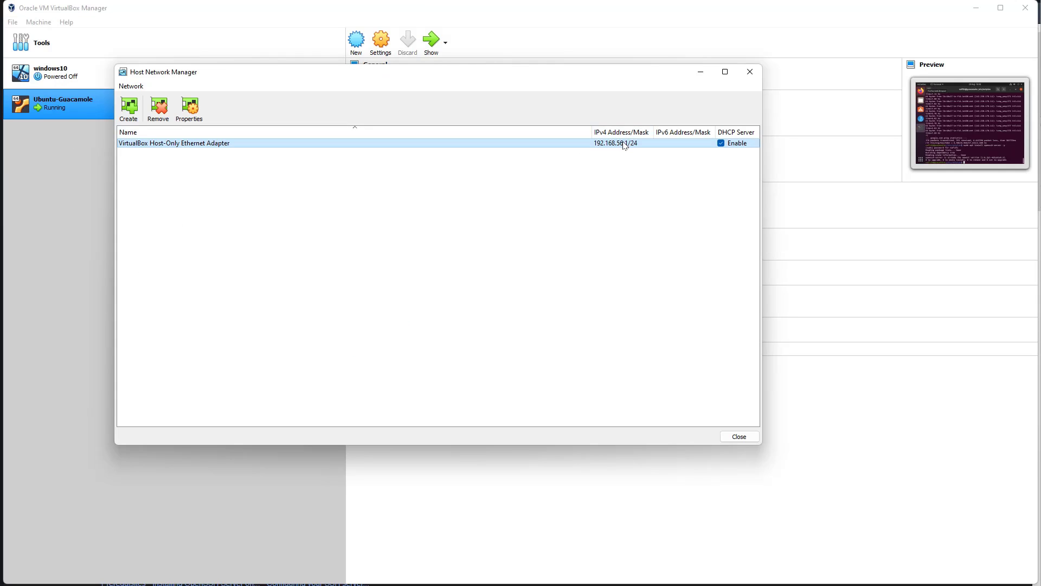
pyautogui.moveTo(625, 145)
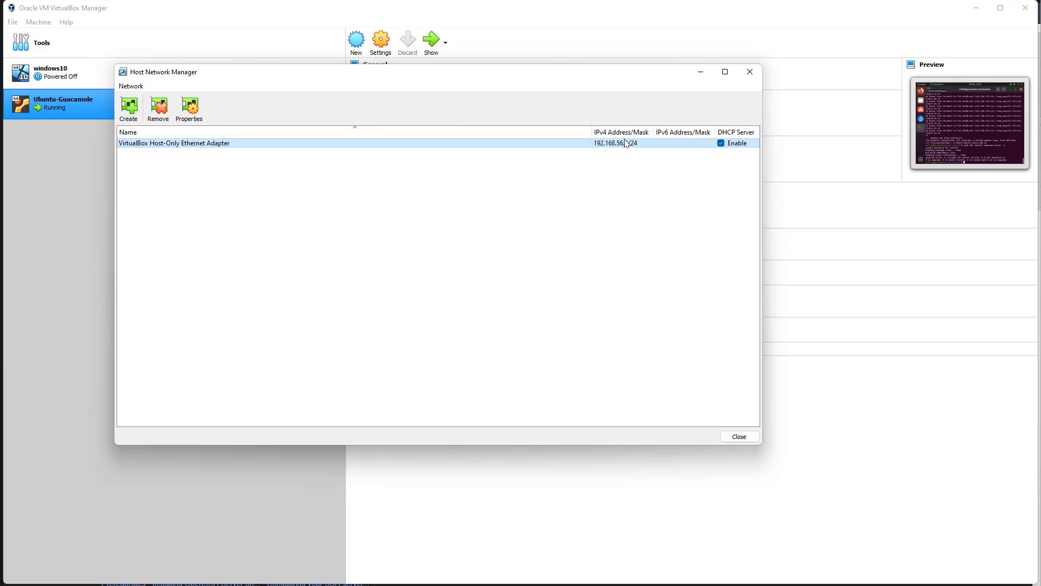